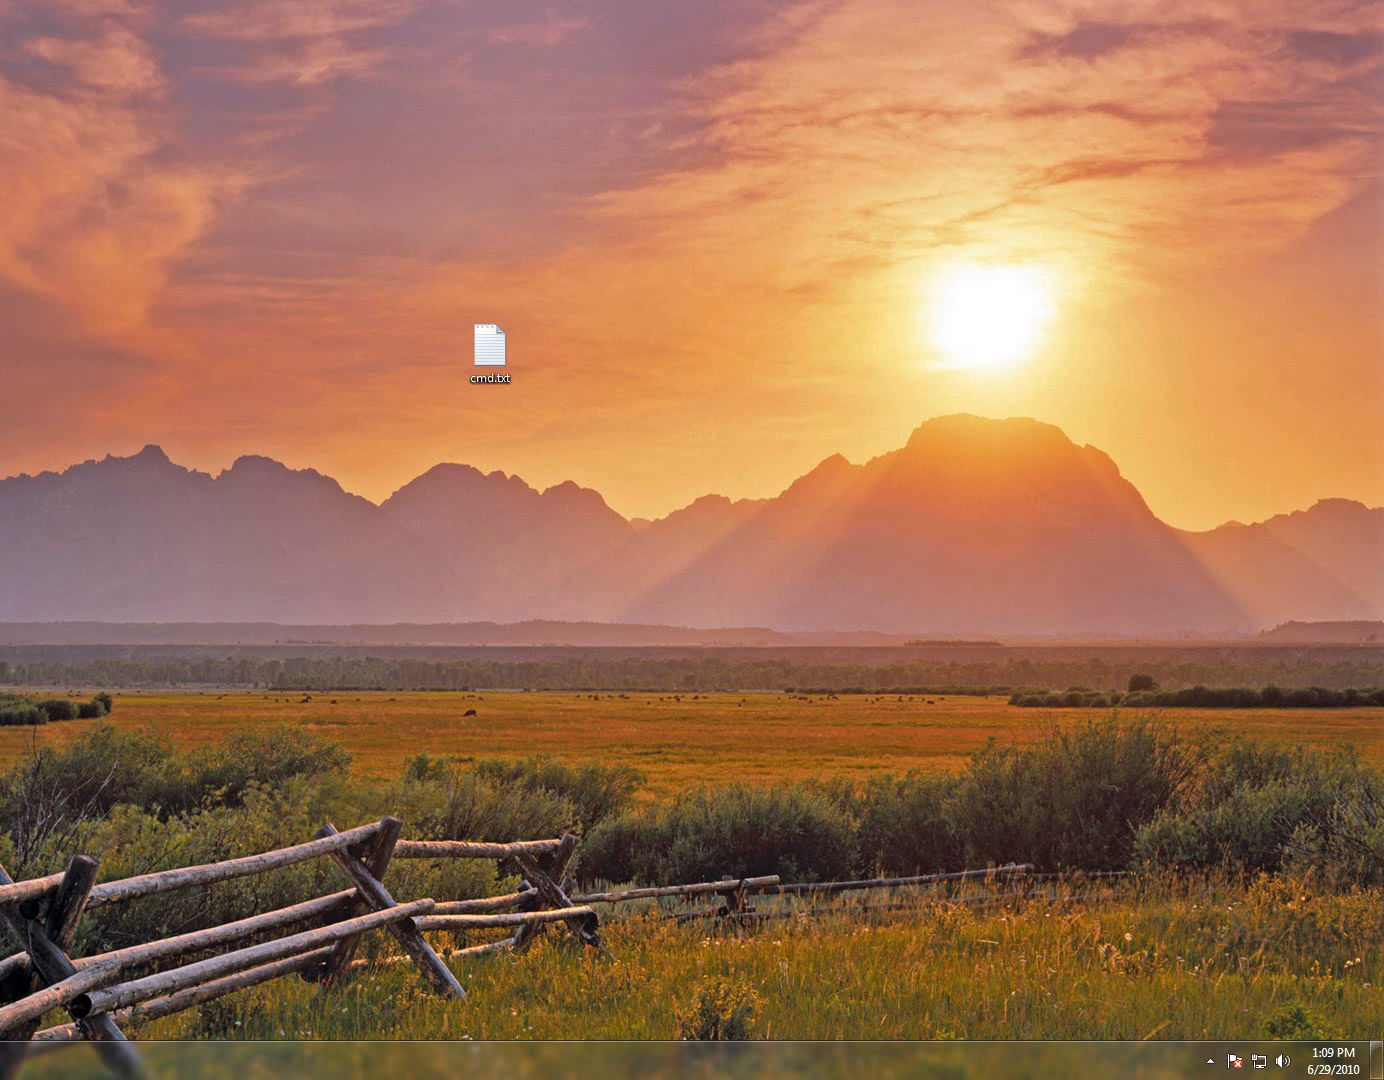
mouse_move(654, 401)
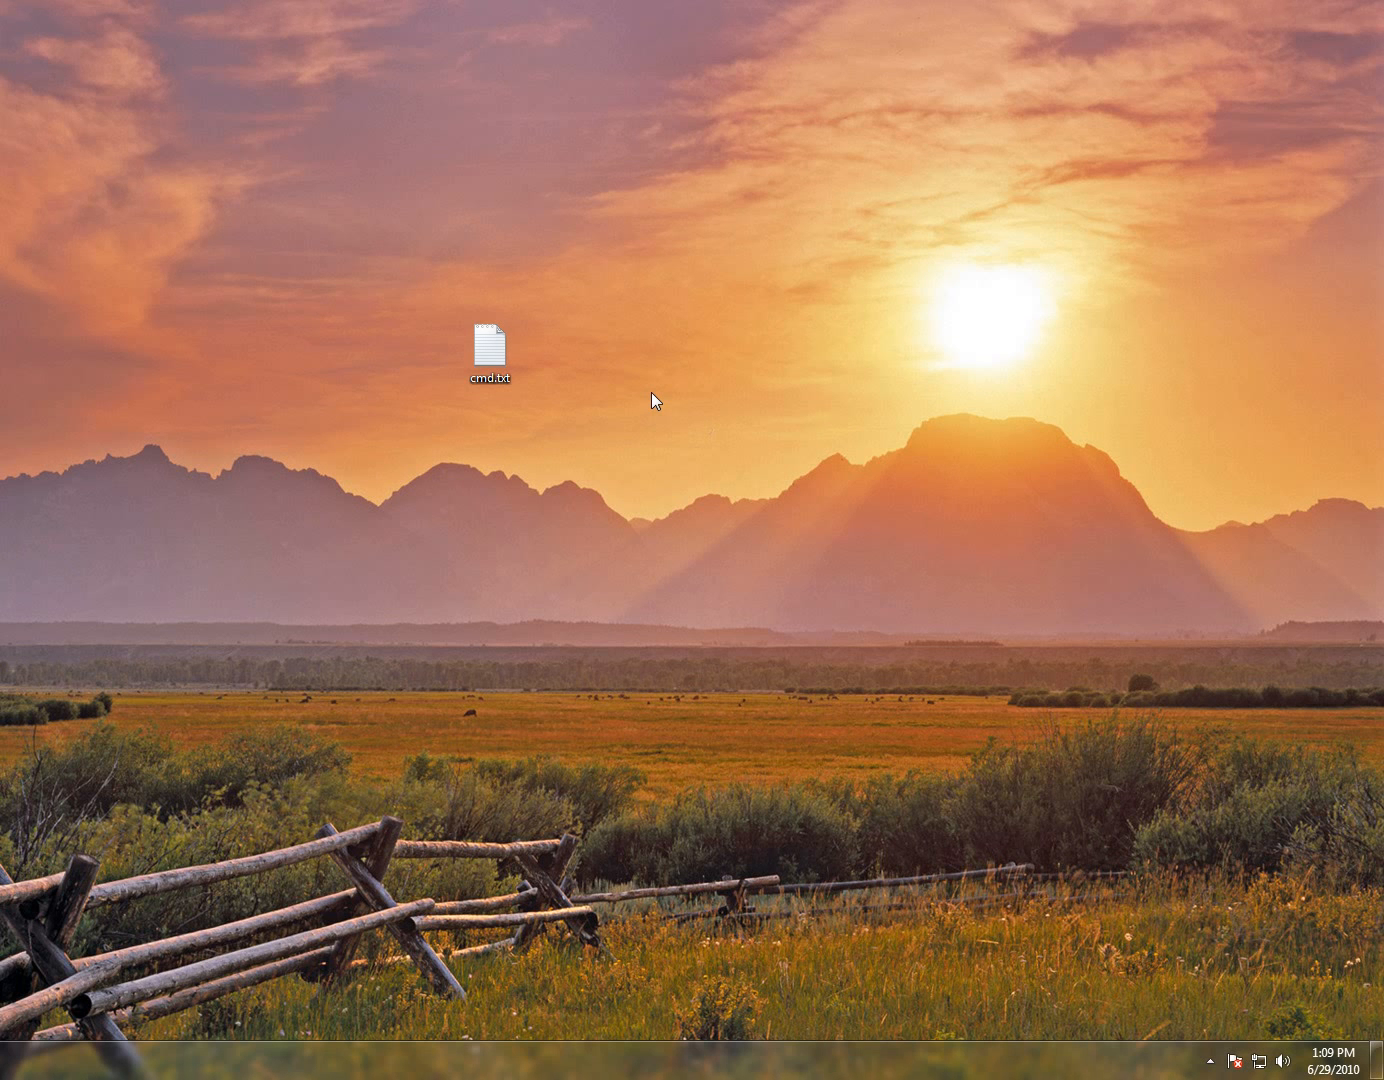
mouse_move(690, 457)
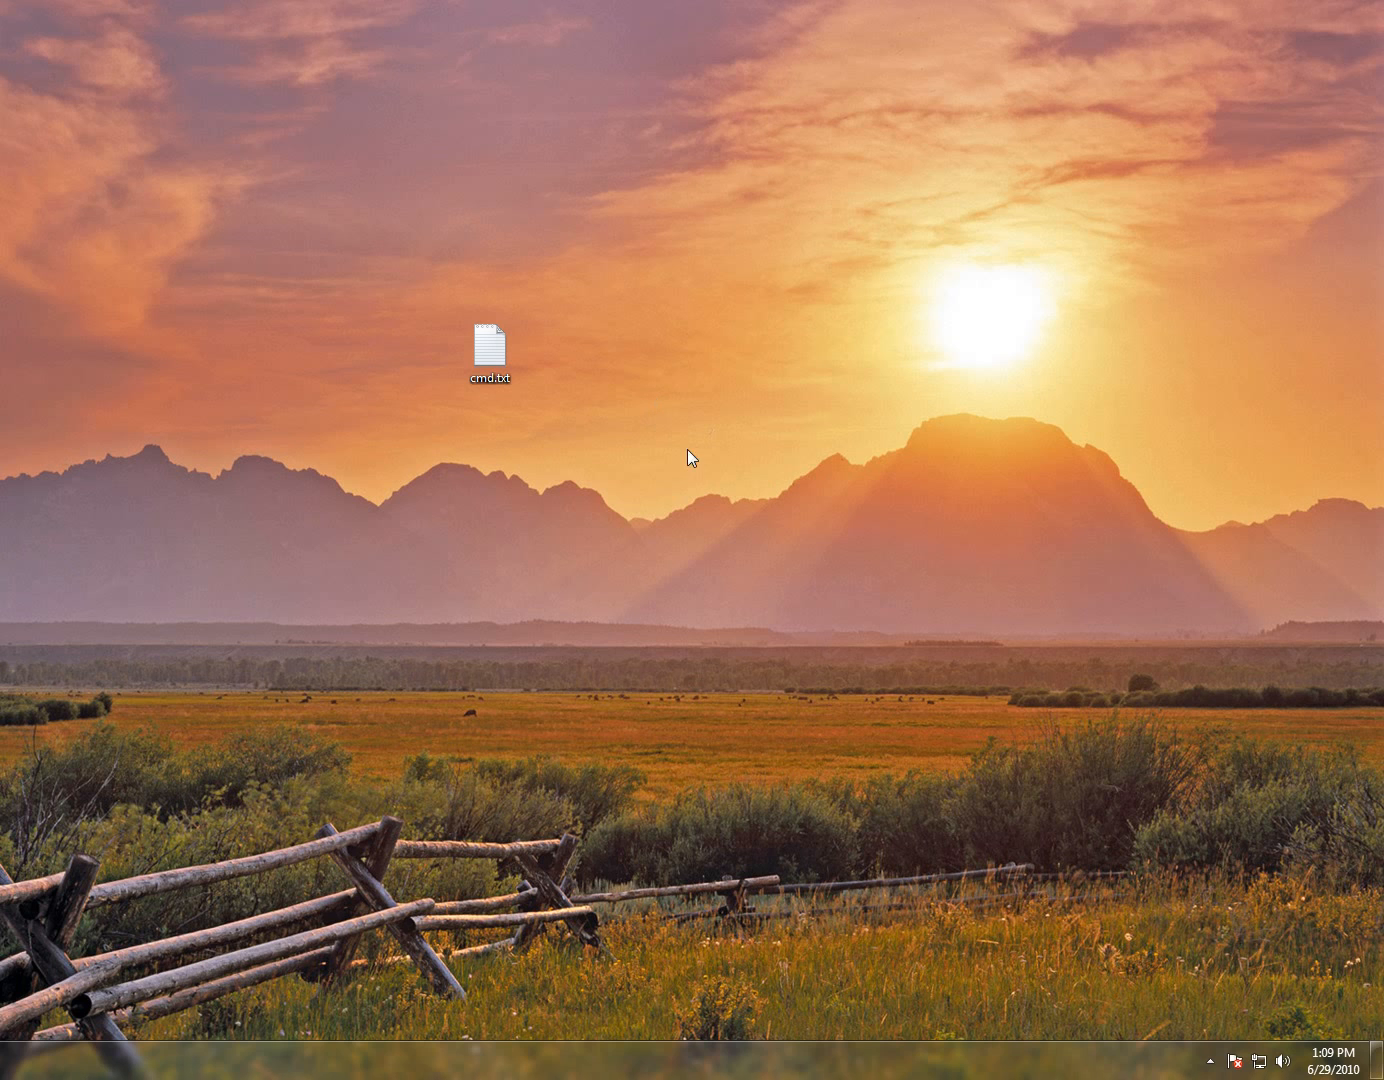
mouse_move(575, 713)
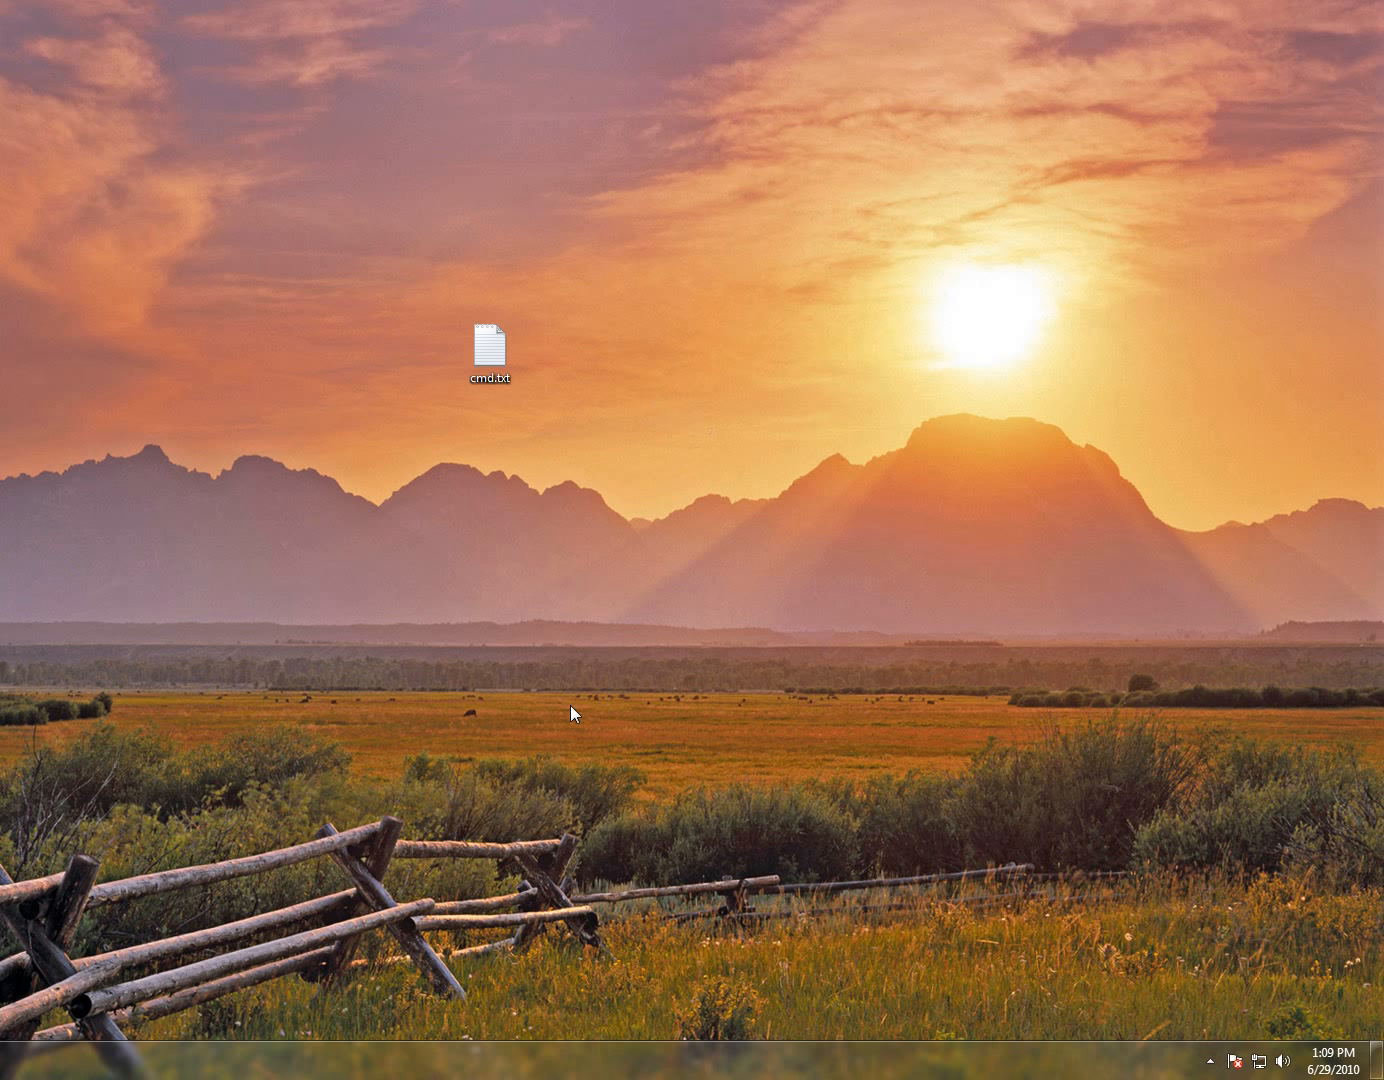
Step: Place the Windows 7 Lite 64-Bit folder on the desktop beside cmd.txt
left_click(489, 345)
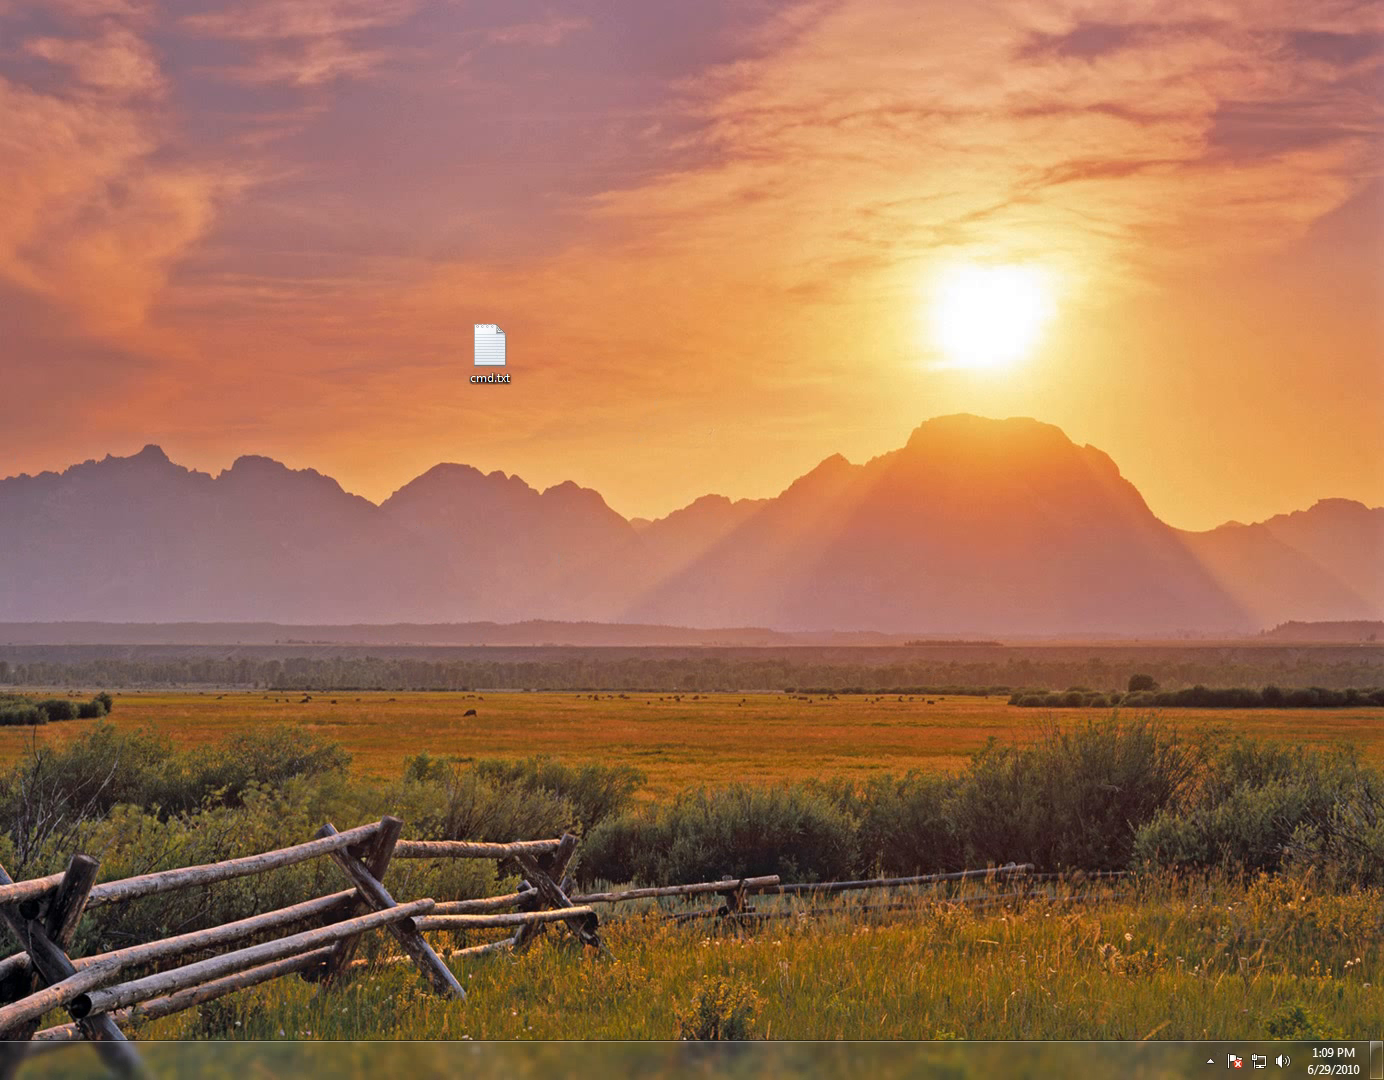
double_click(489, 348)
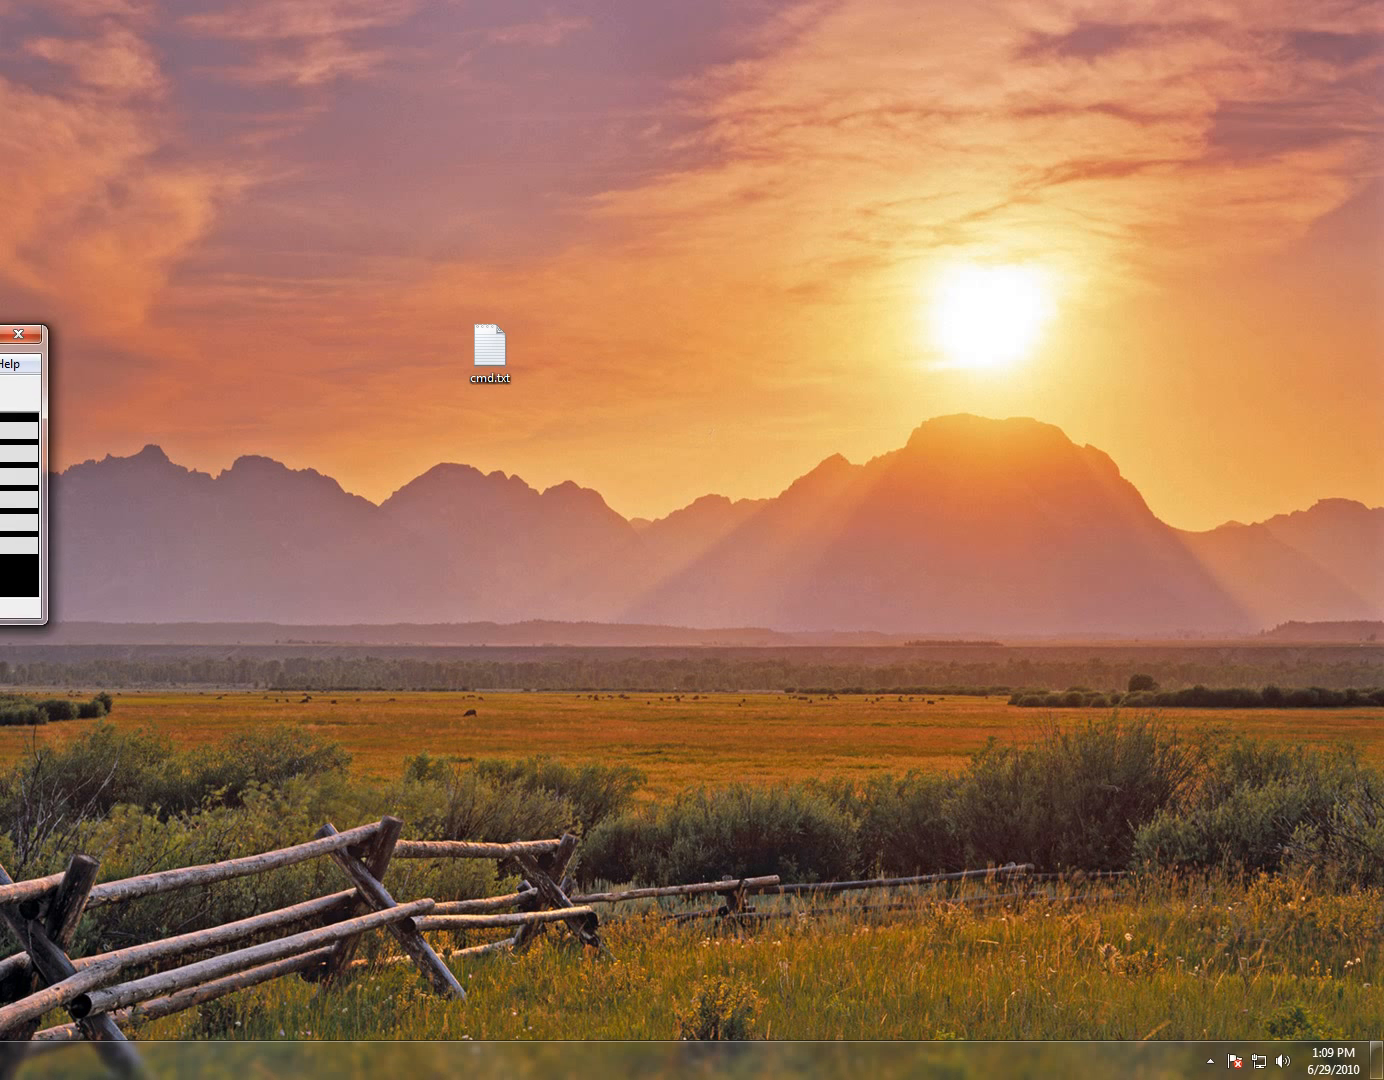
left_click(33, 333)
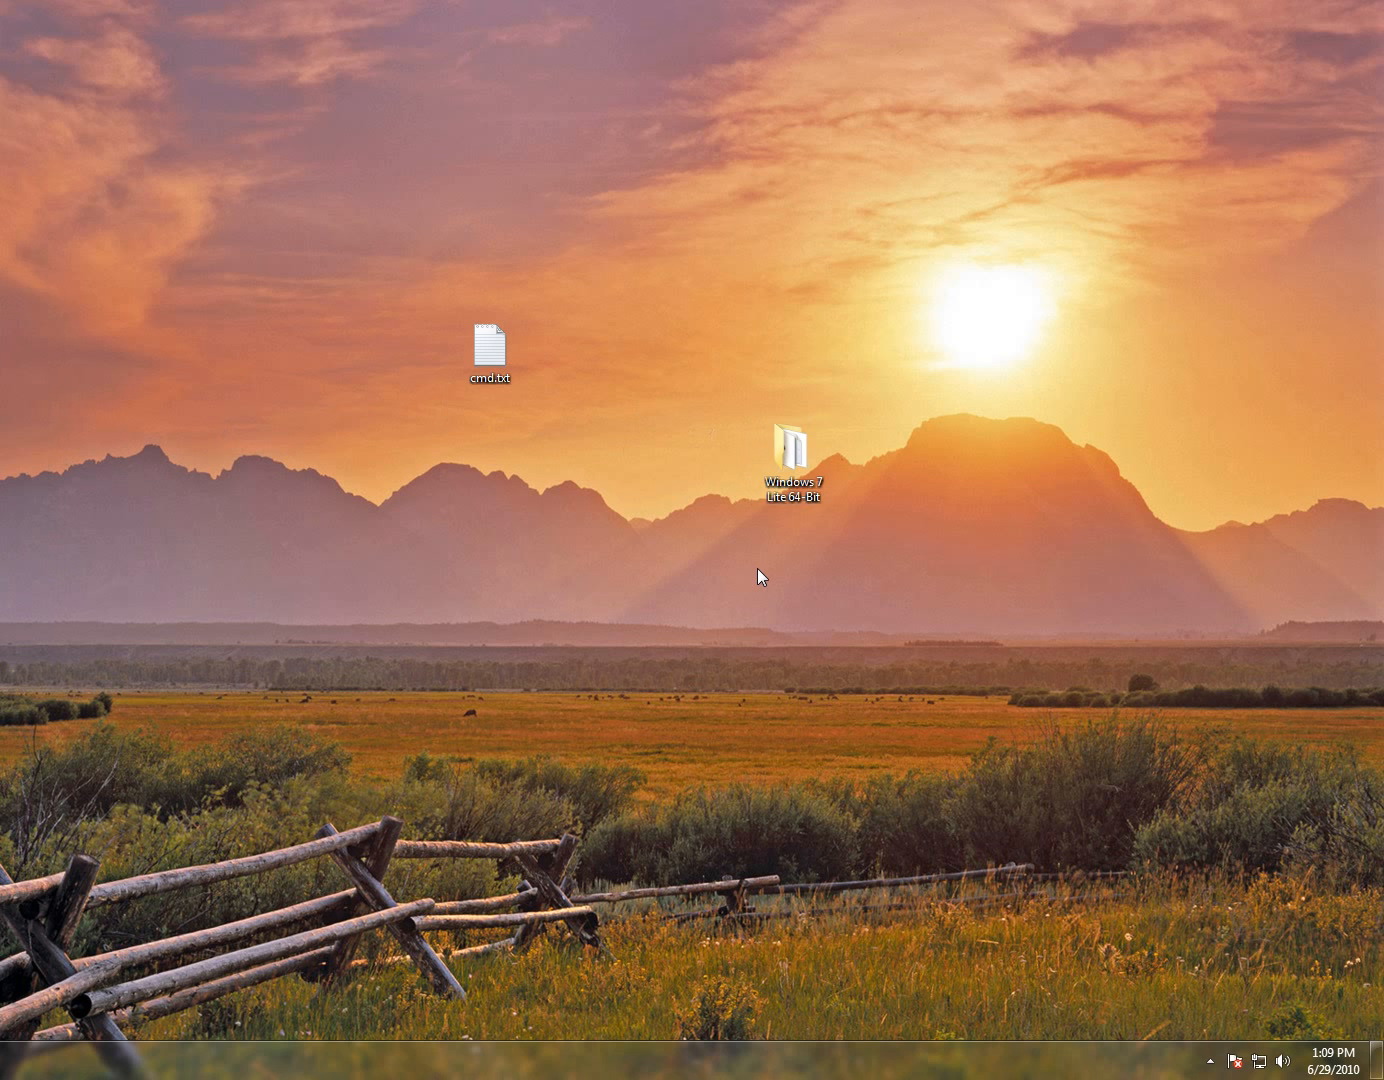
Step: Inspect the Windows 7 Lite 64-Bit folder's single text file, close it, and select the ISO
double_click(795, 450)
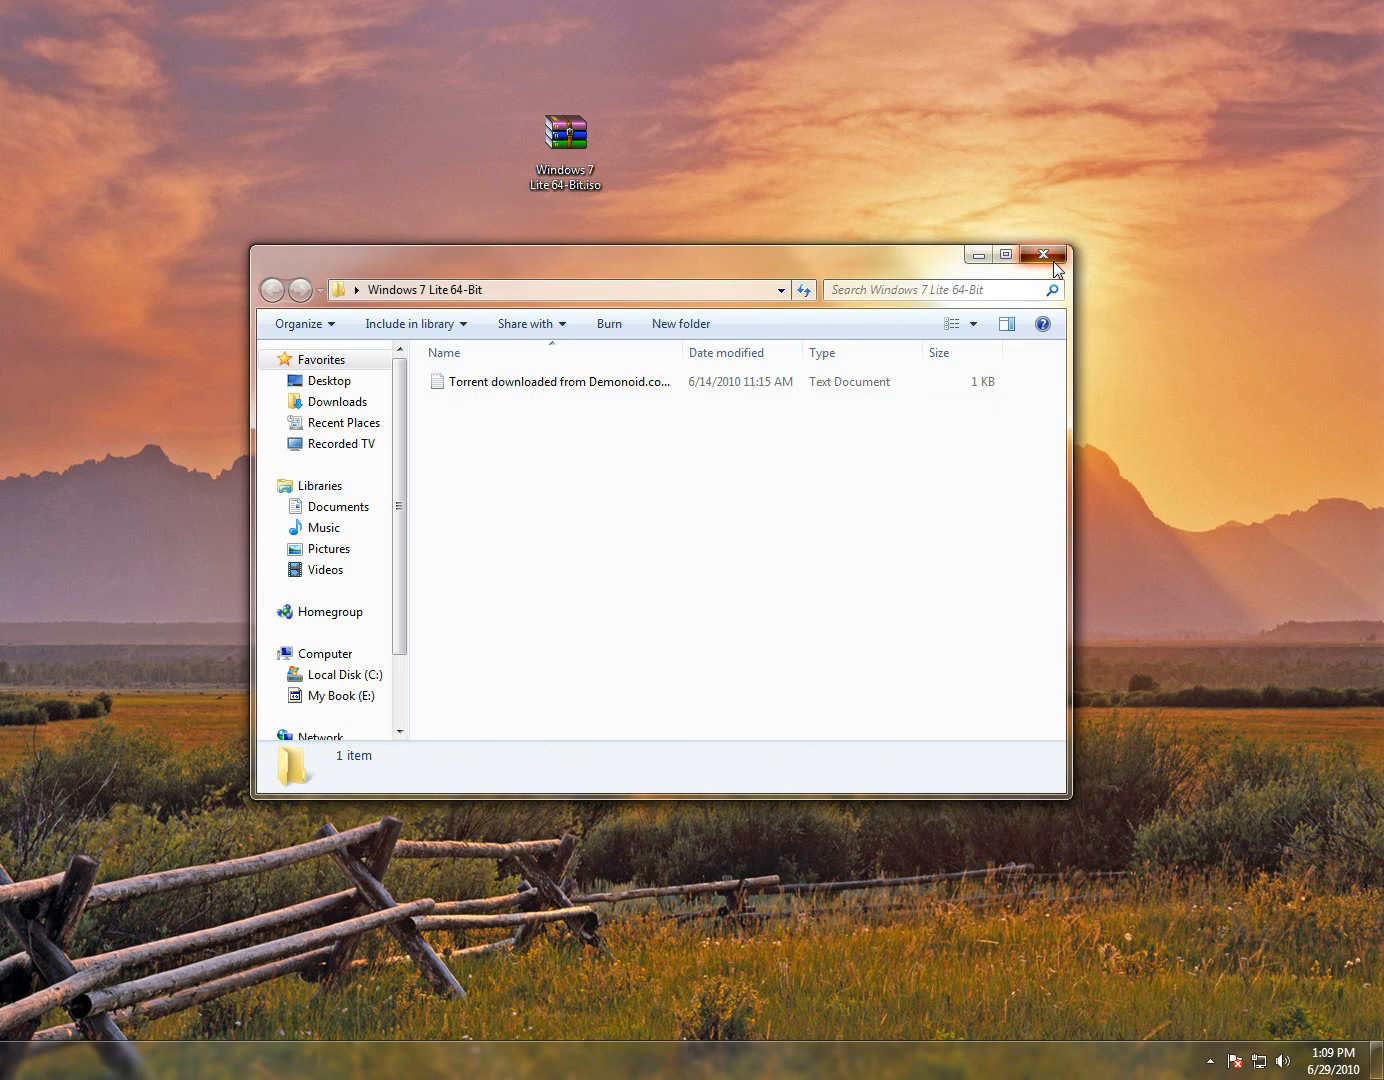
left_click(1044, 254)
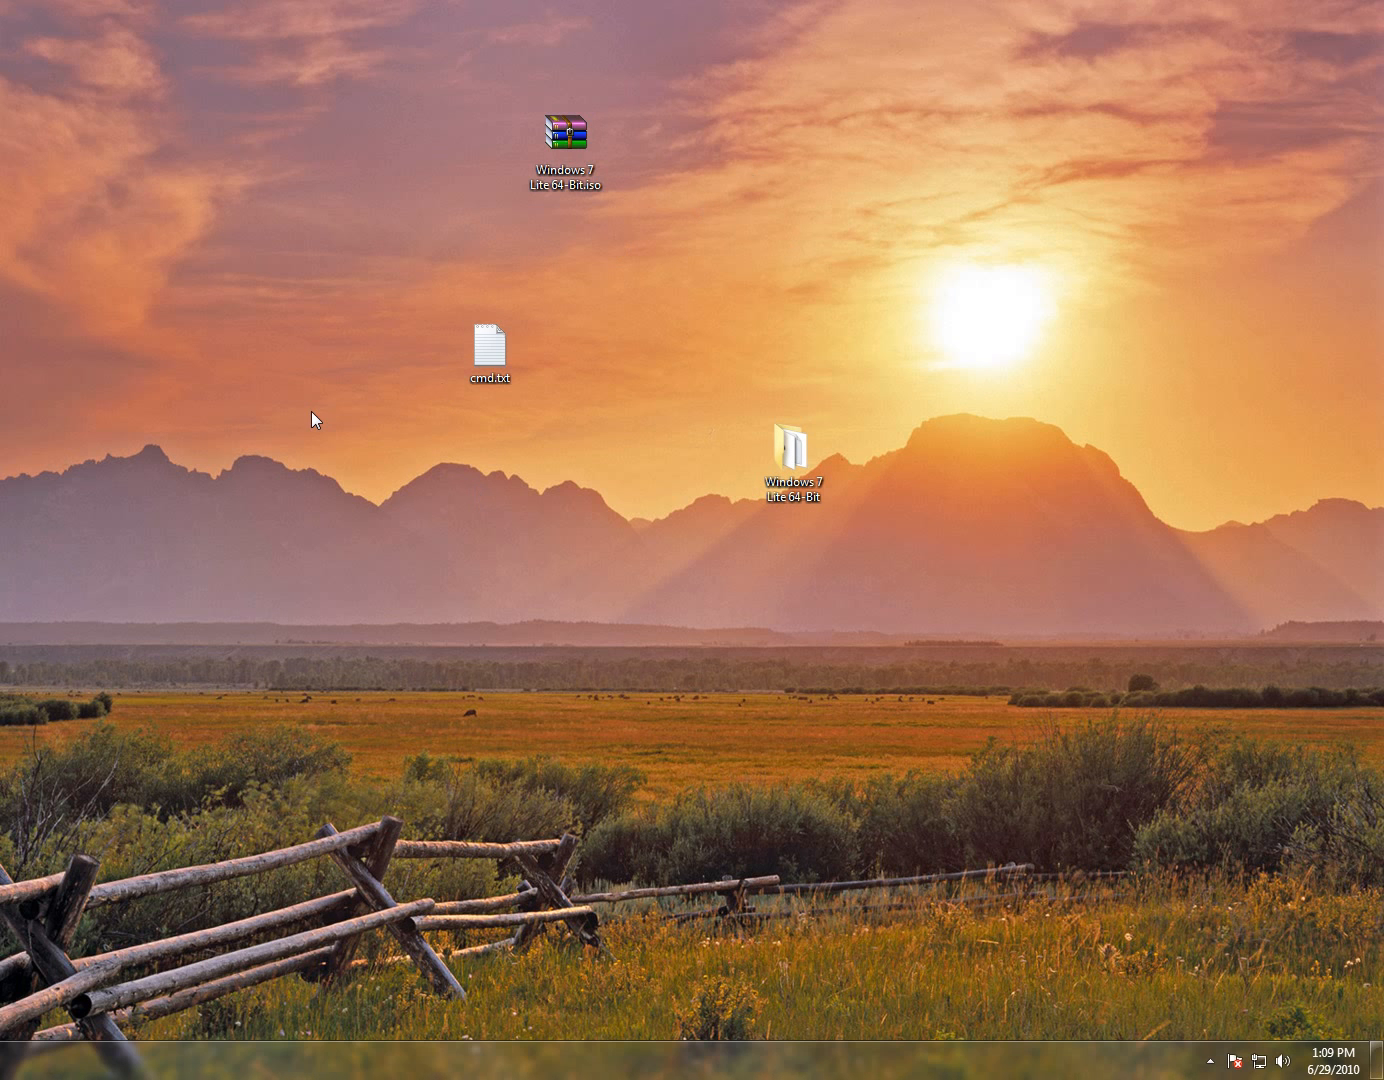
left_click(567, 140)
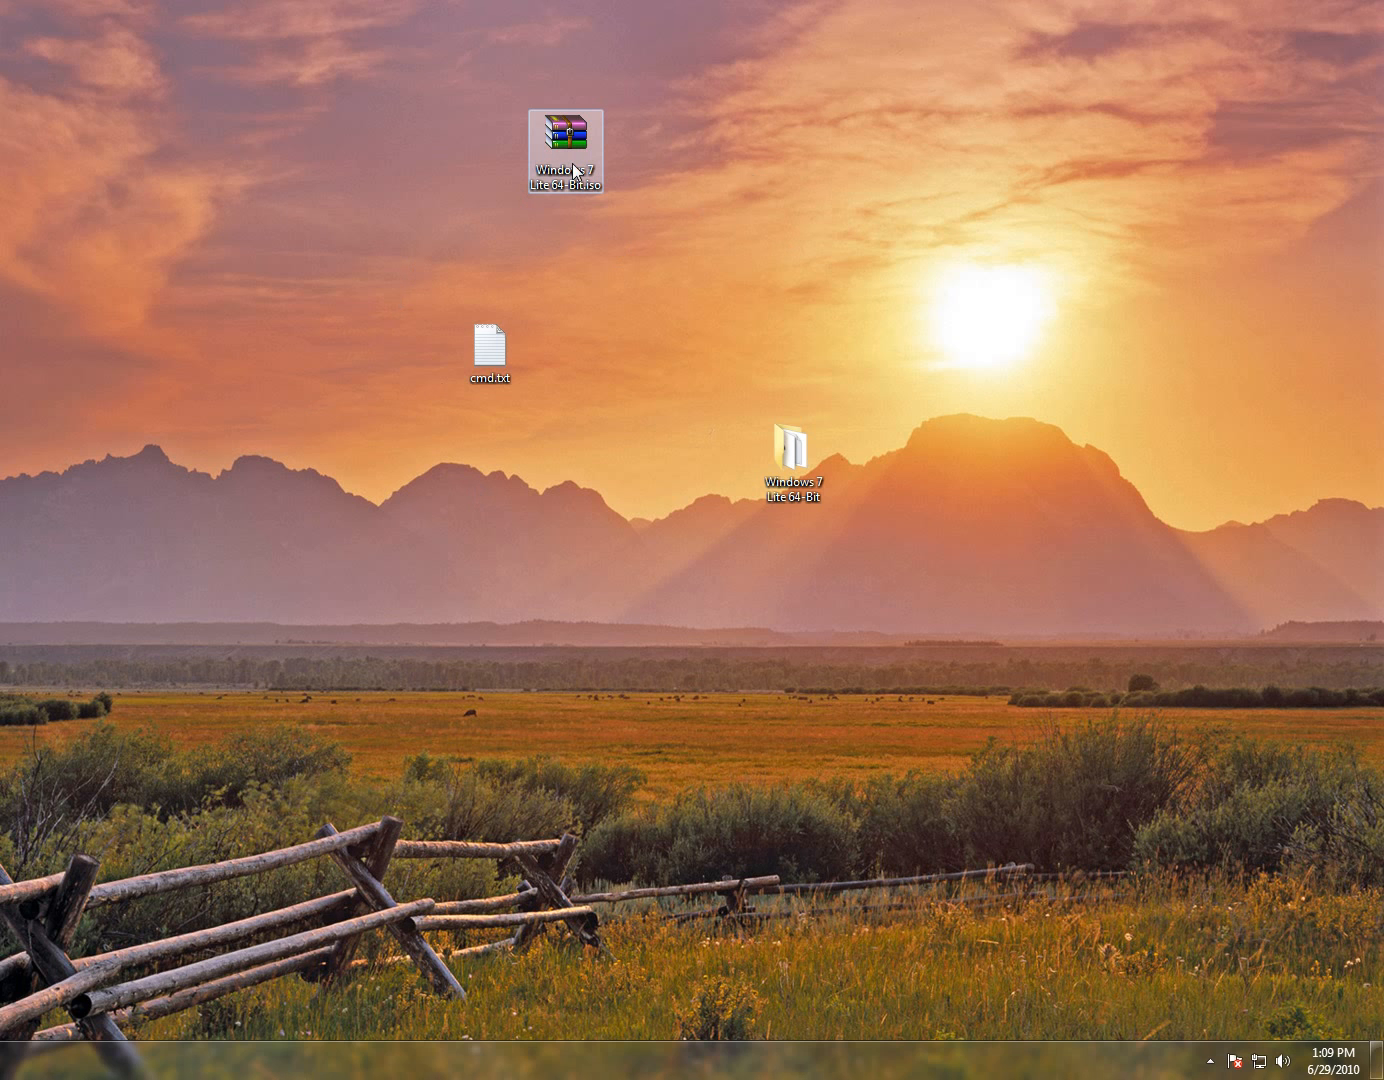
mouse_move(568, 168)
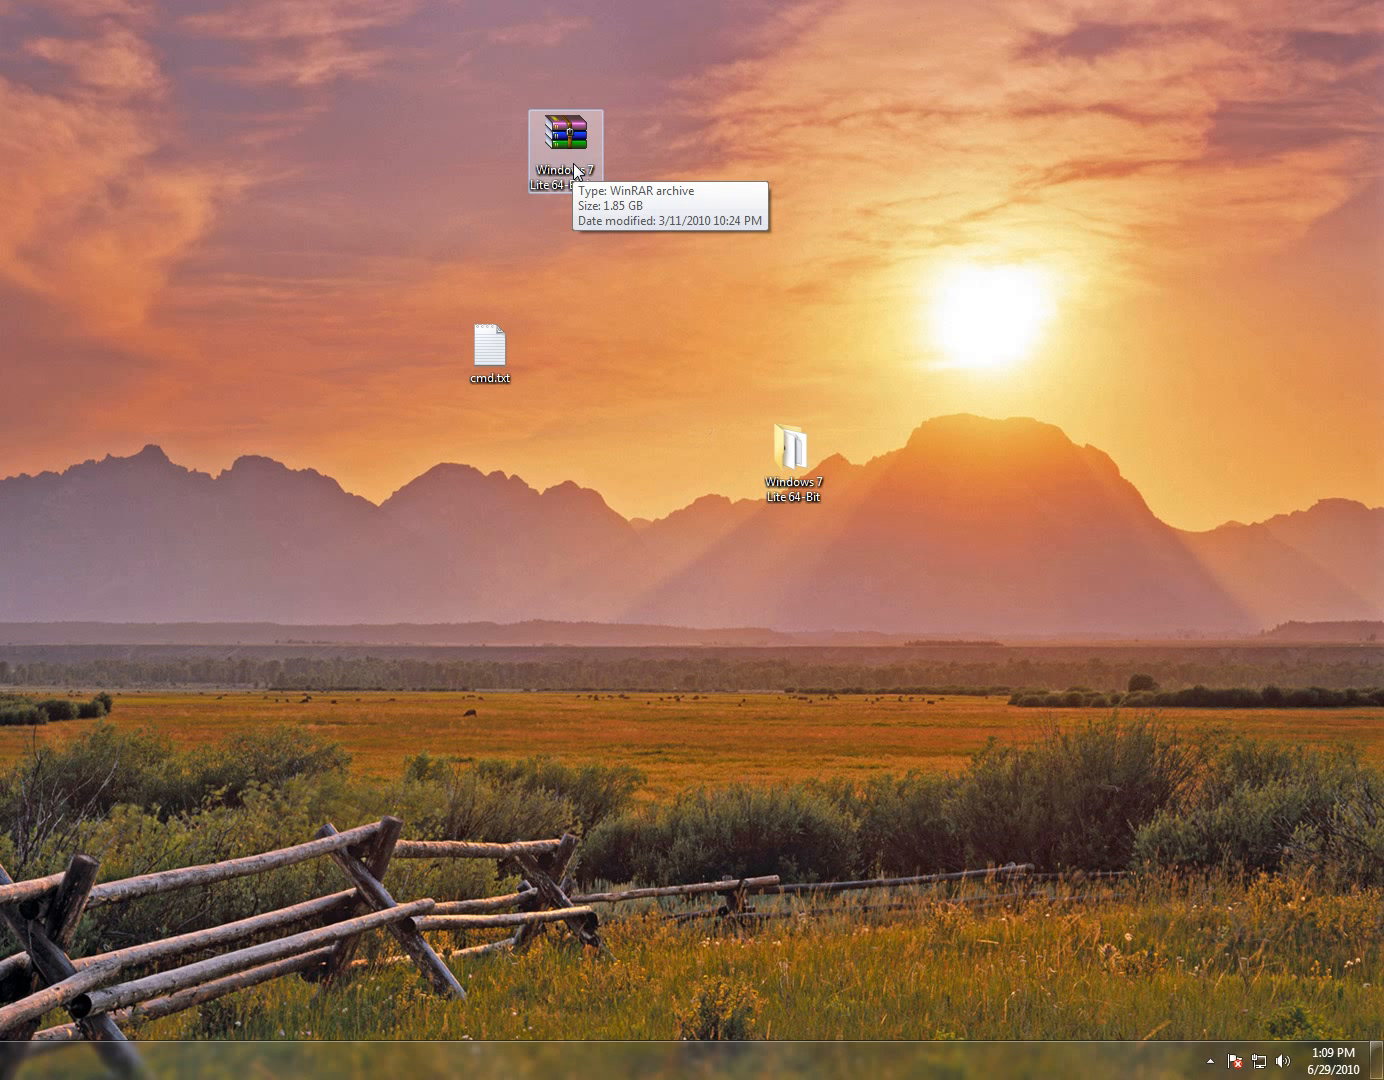
mouse_move(621, 360)
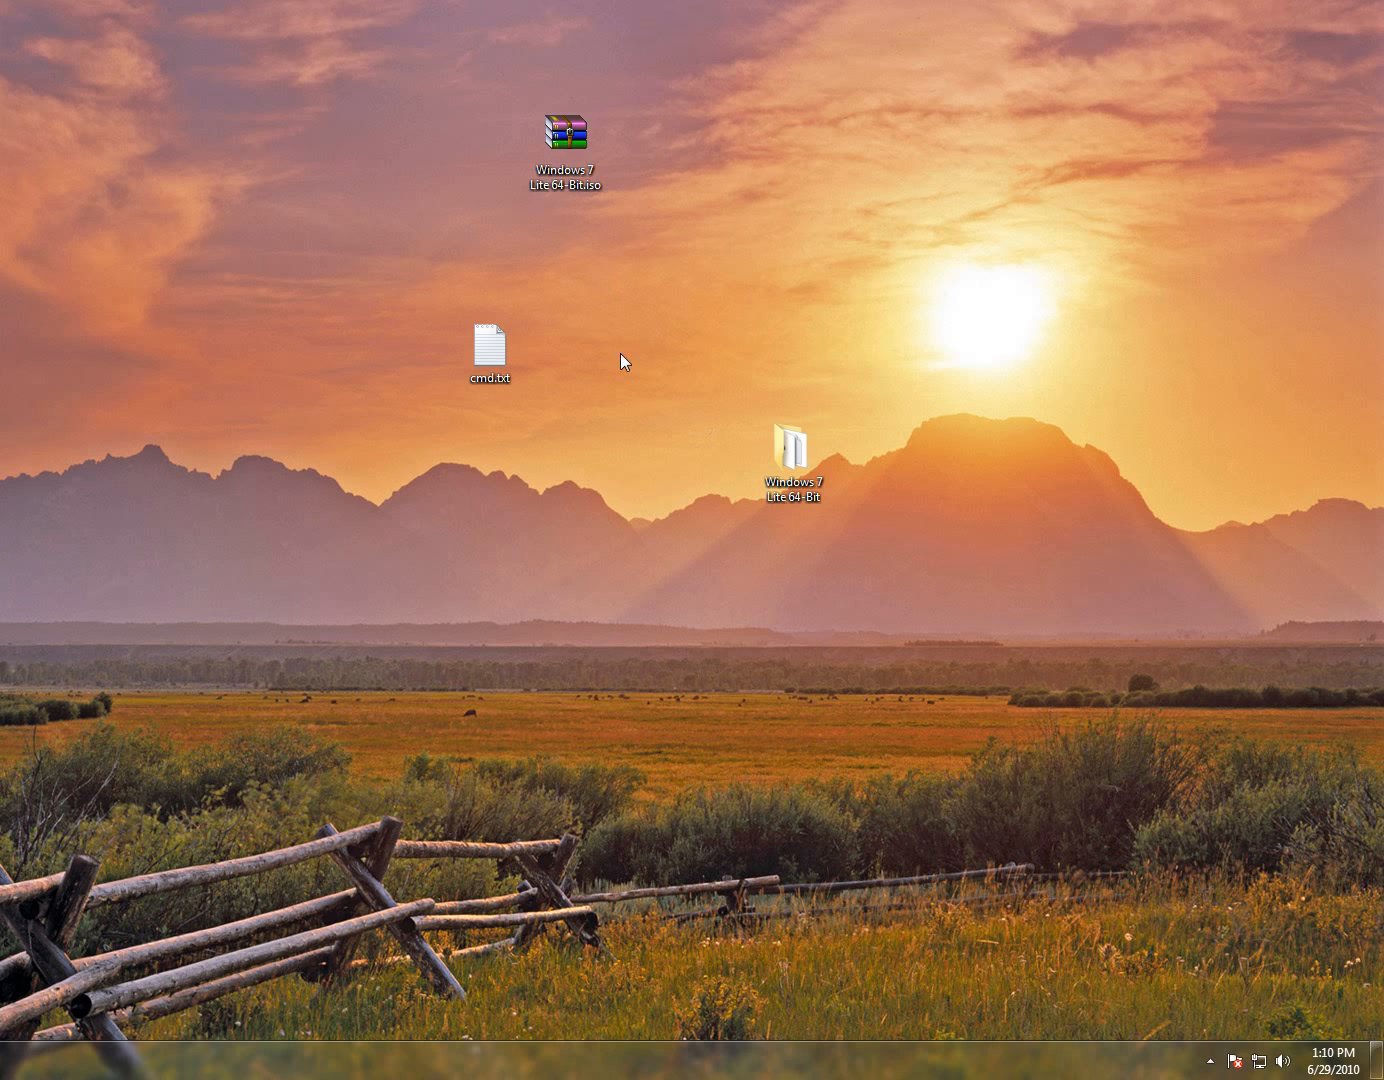
mouse_move(626, 371)
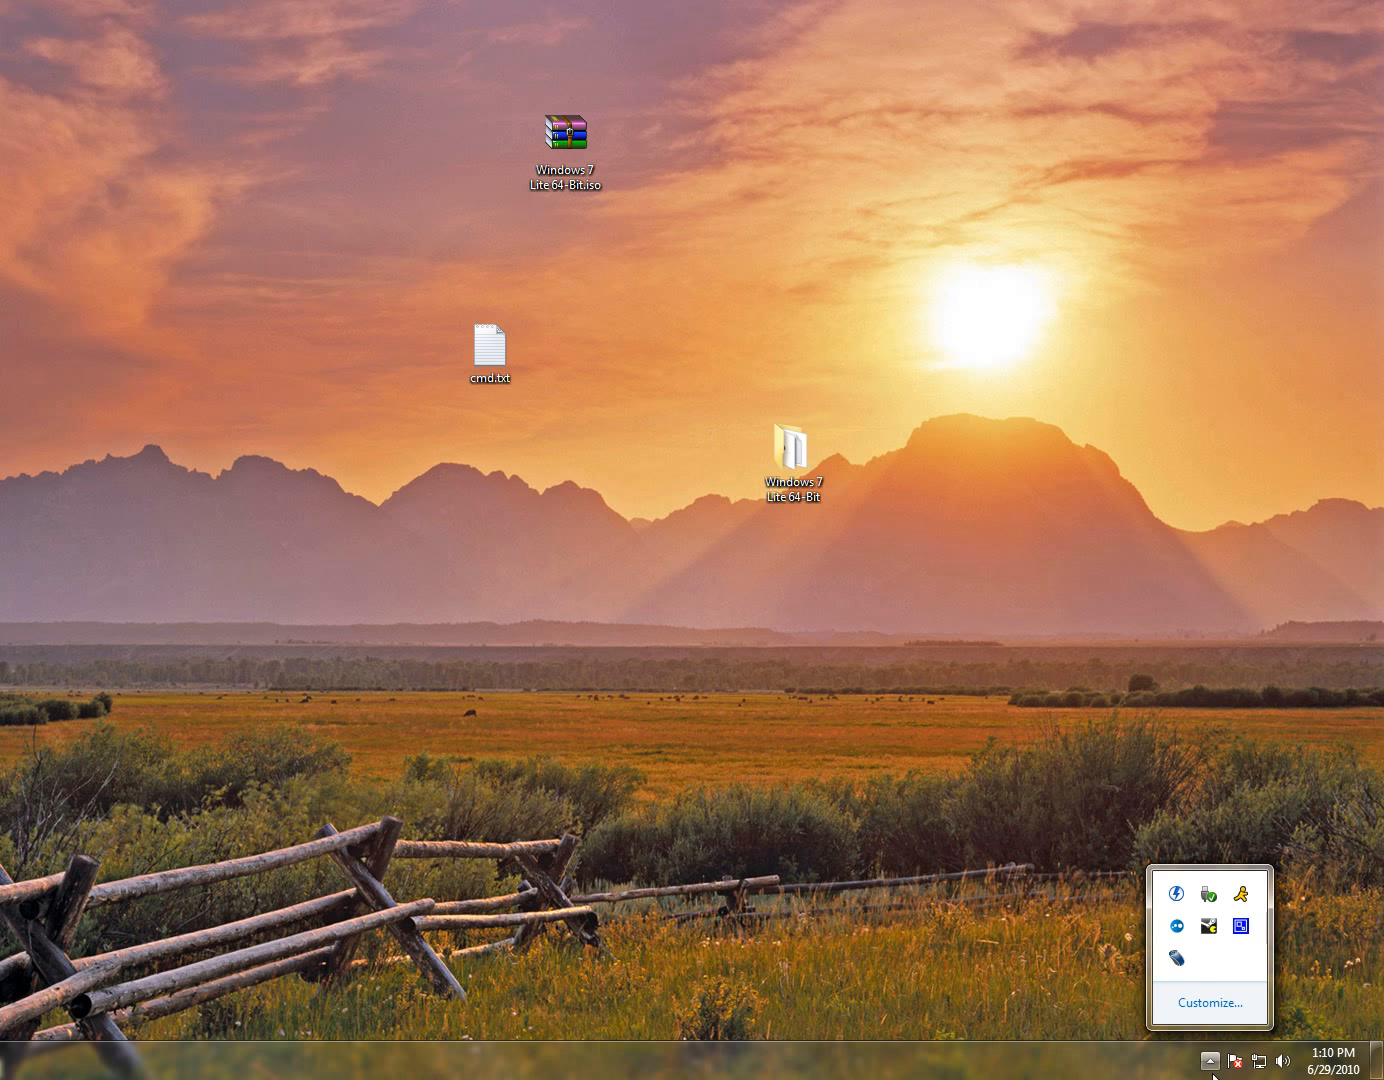
mouse_move(1177, 894)
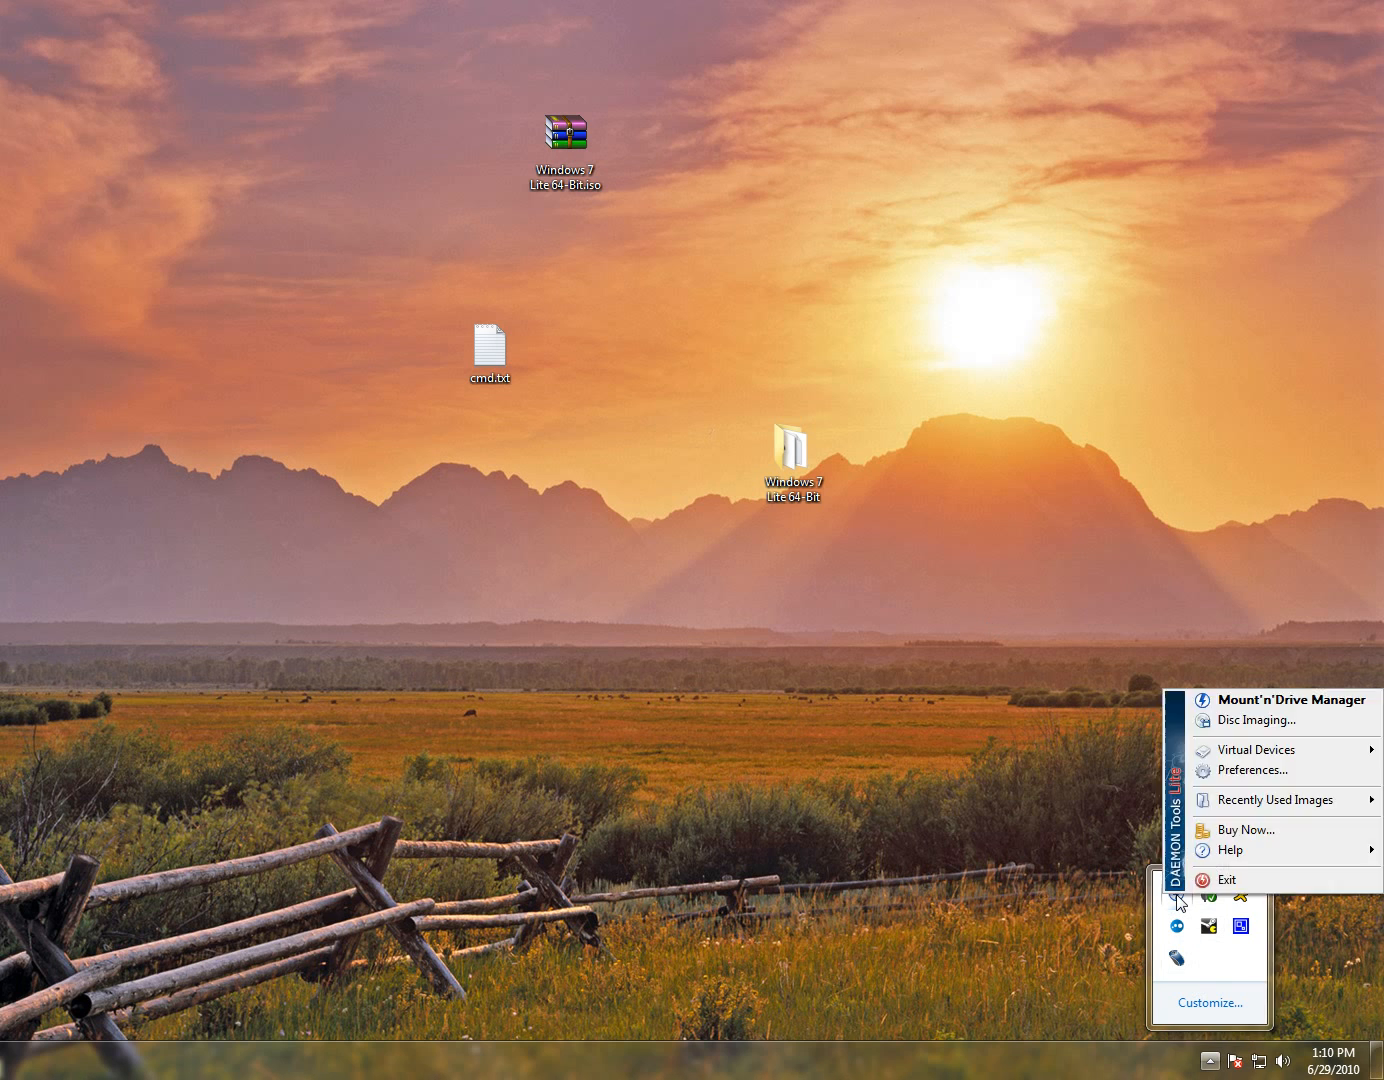
mouse_move(1256, 749)
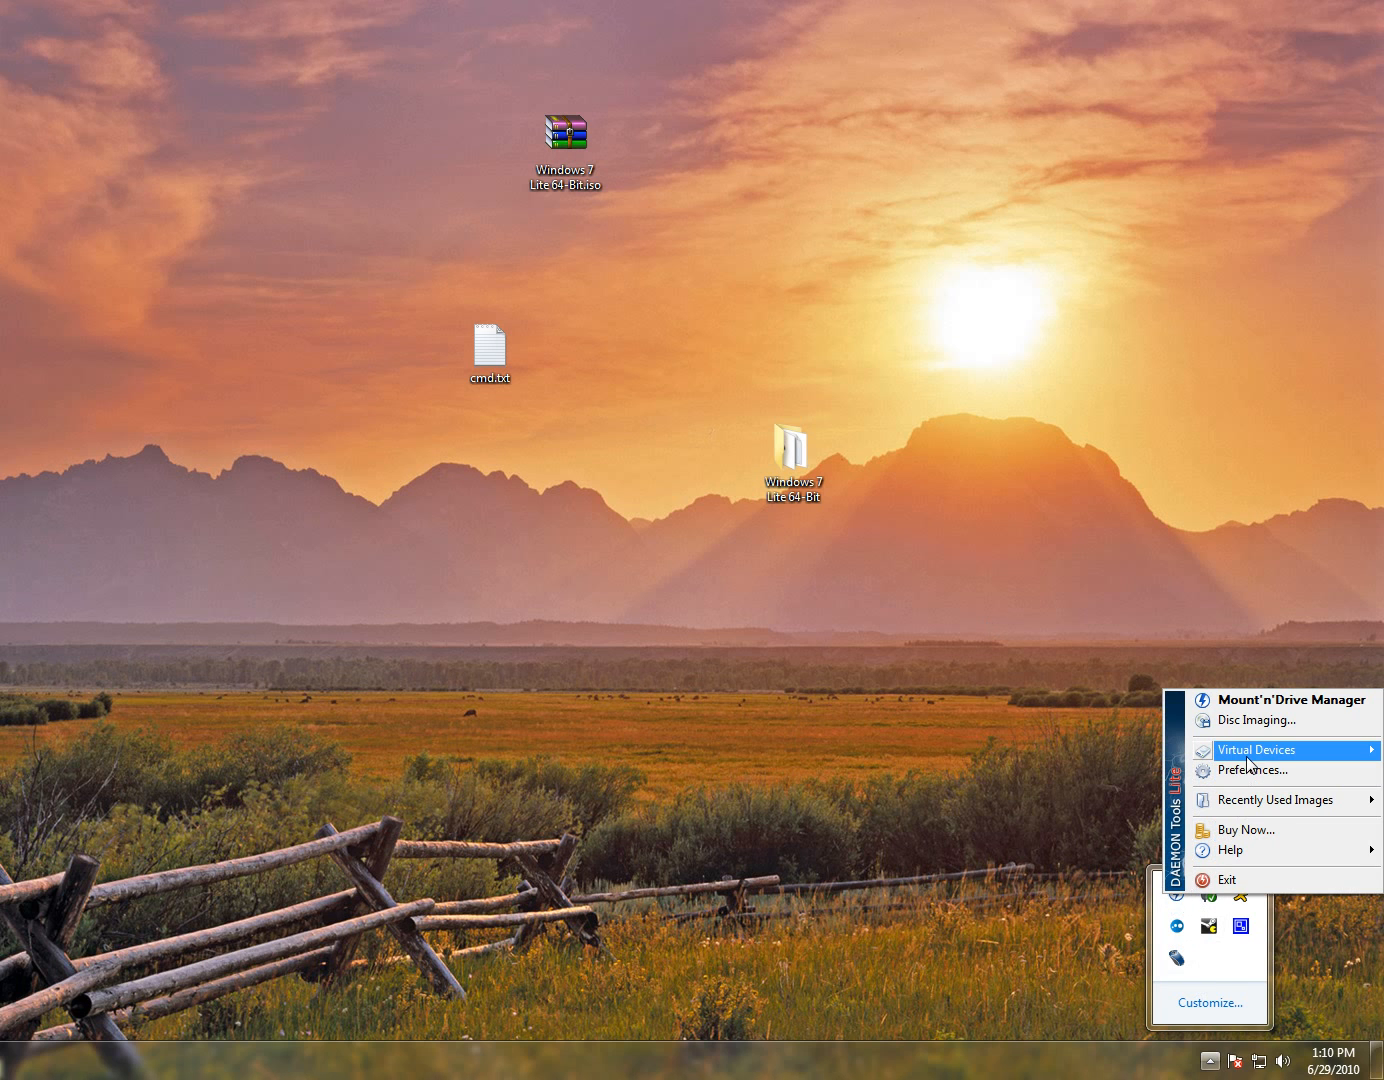
Step: Mount Windows 7 Lite 64-Bit.iso from the desktop as BD-ROM drive G (win7lite)
left_click(1256, 749)
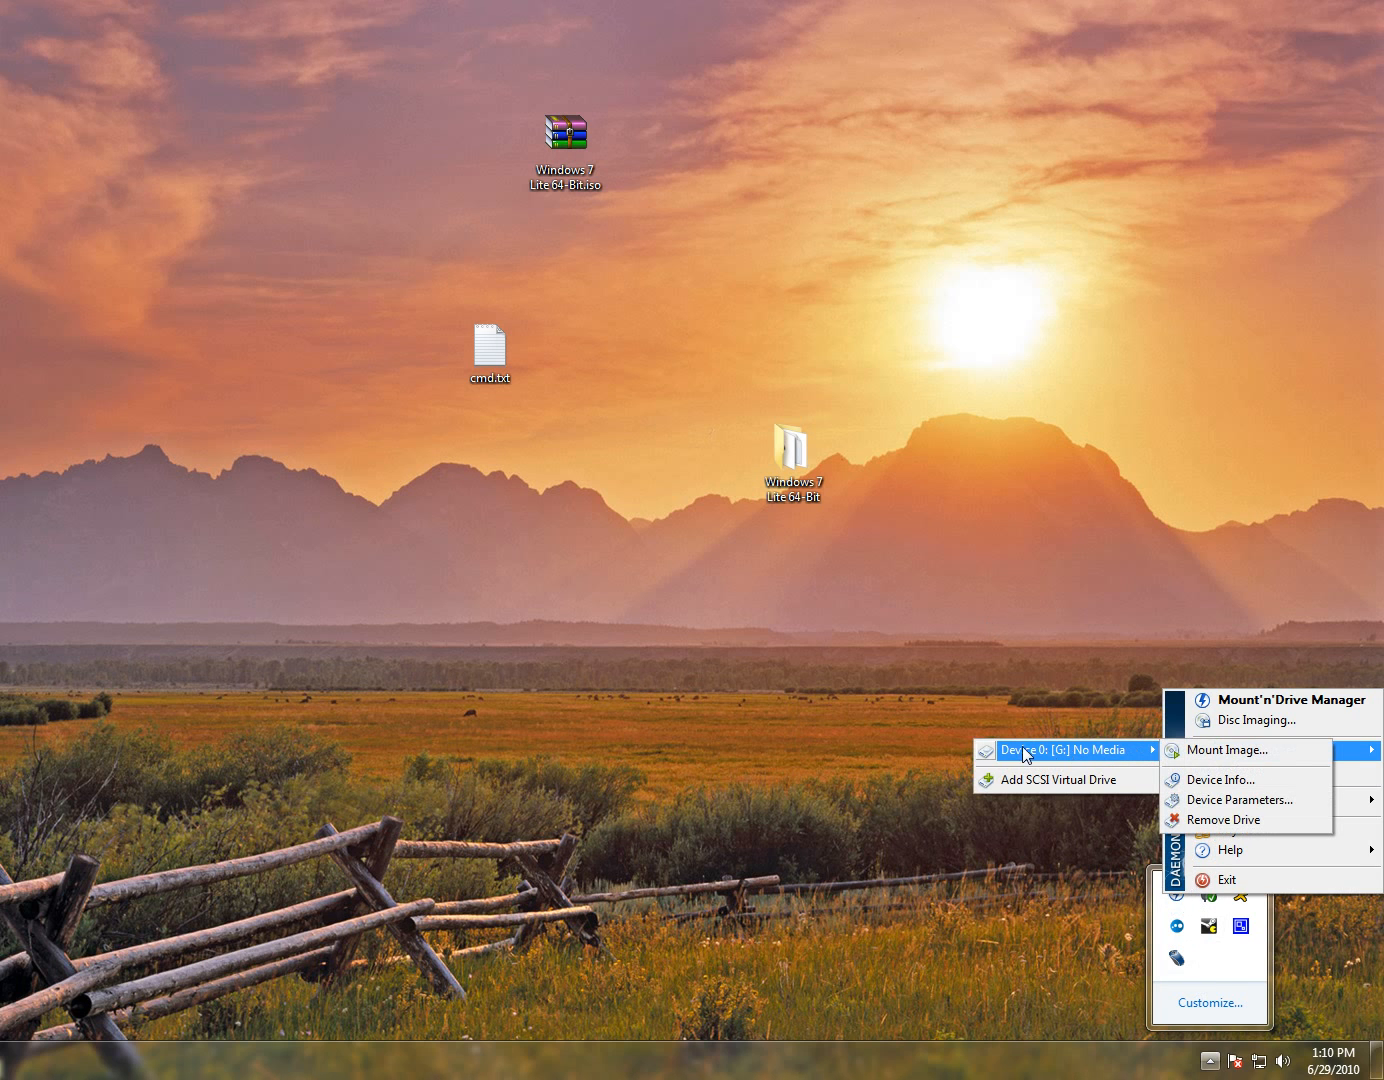
mouse_move(1068, 758)
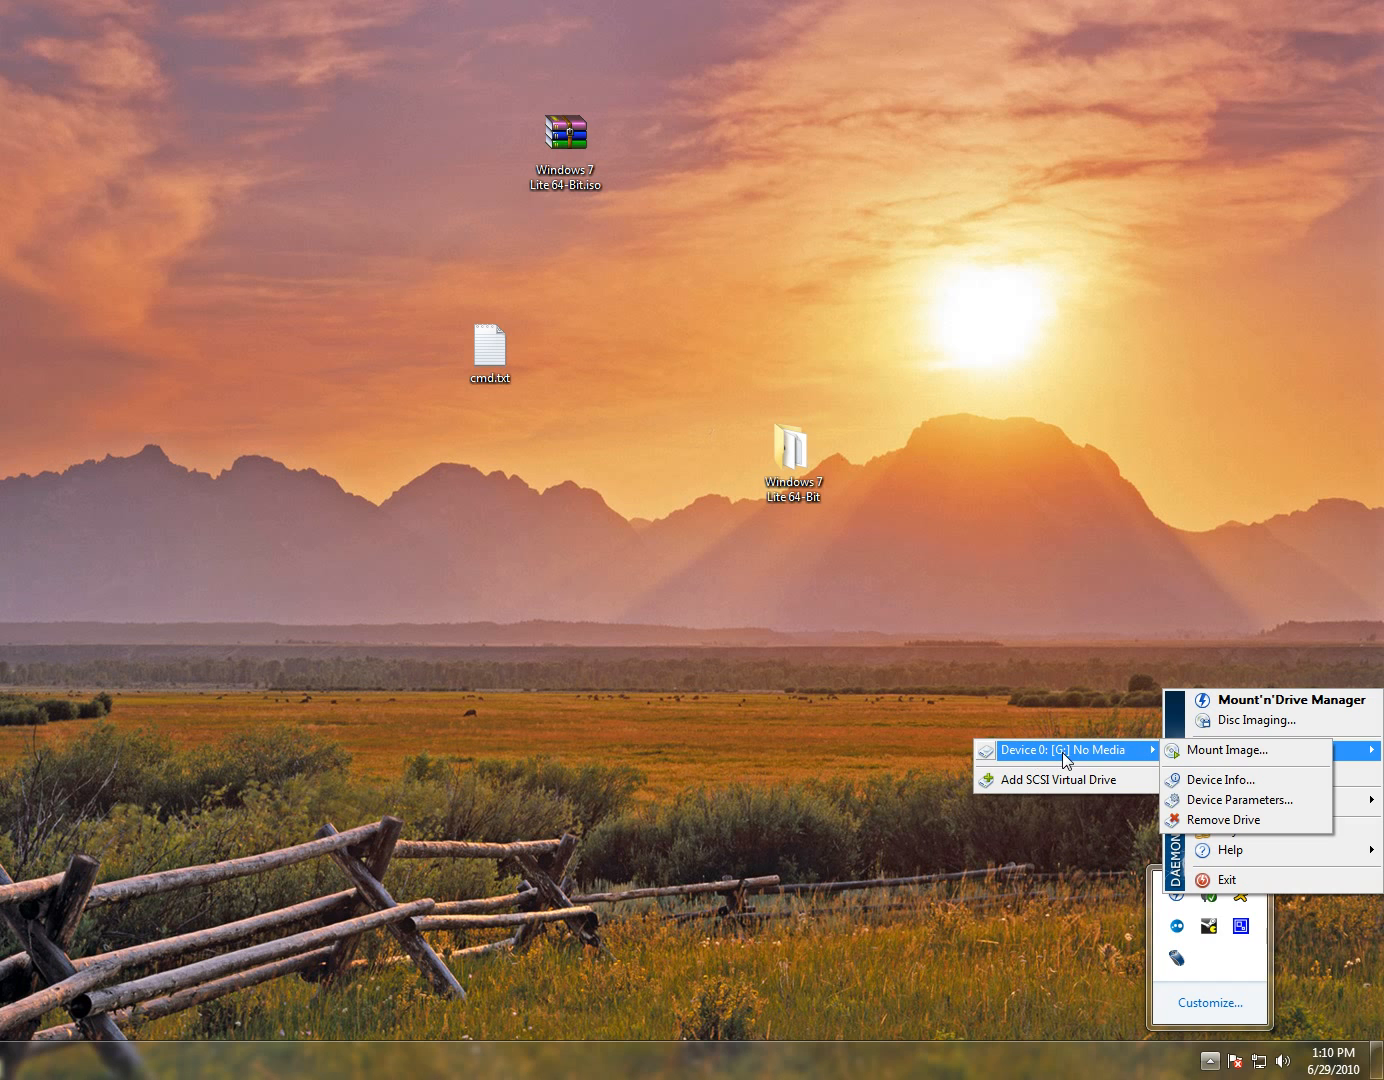
mouse_move(1225, 750)
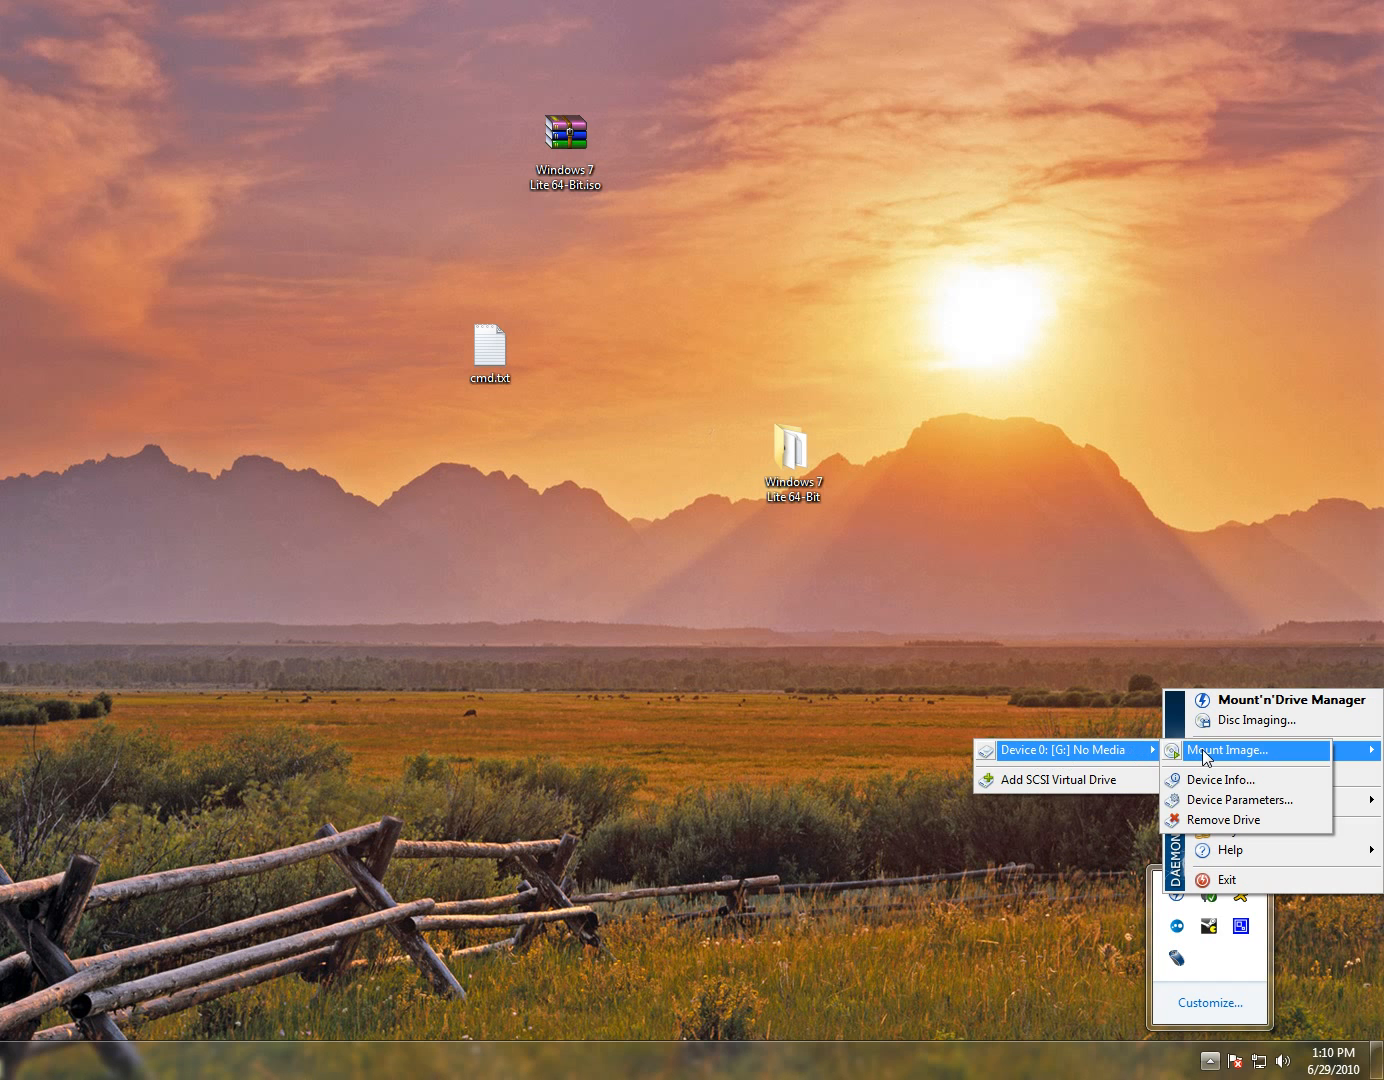
left_click(1227, 750)
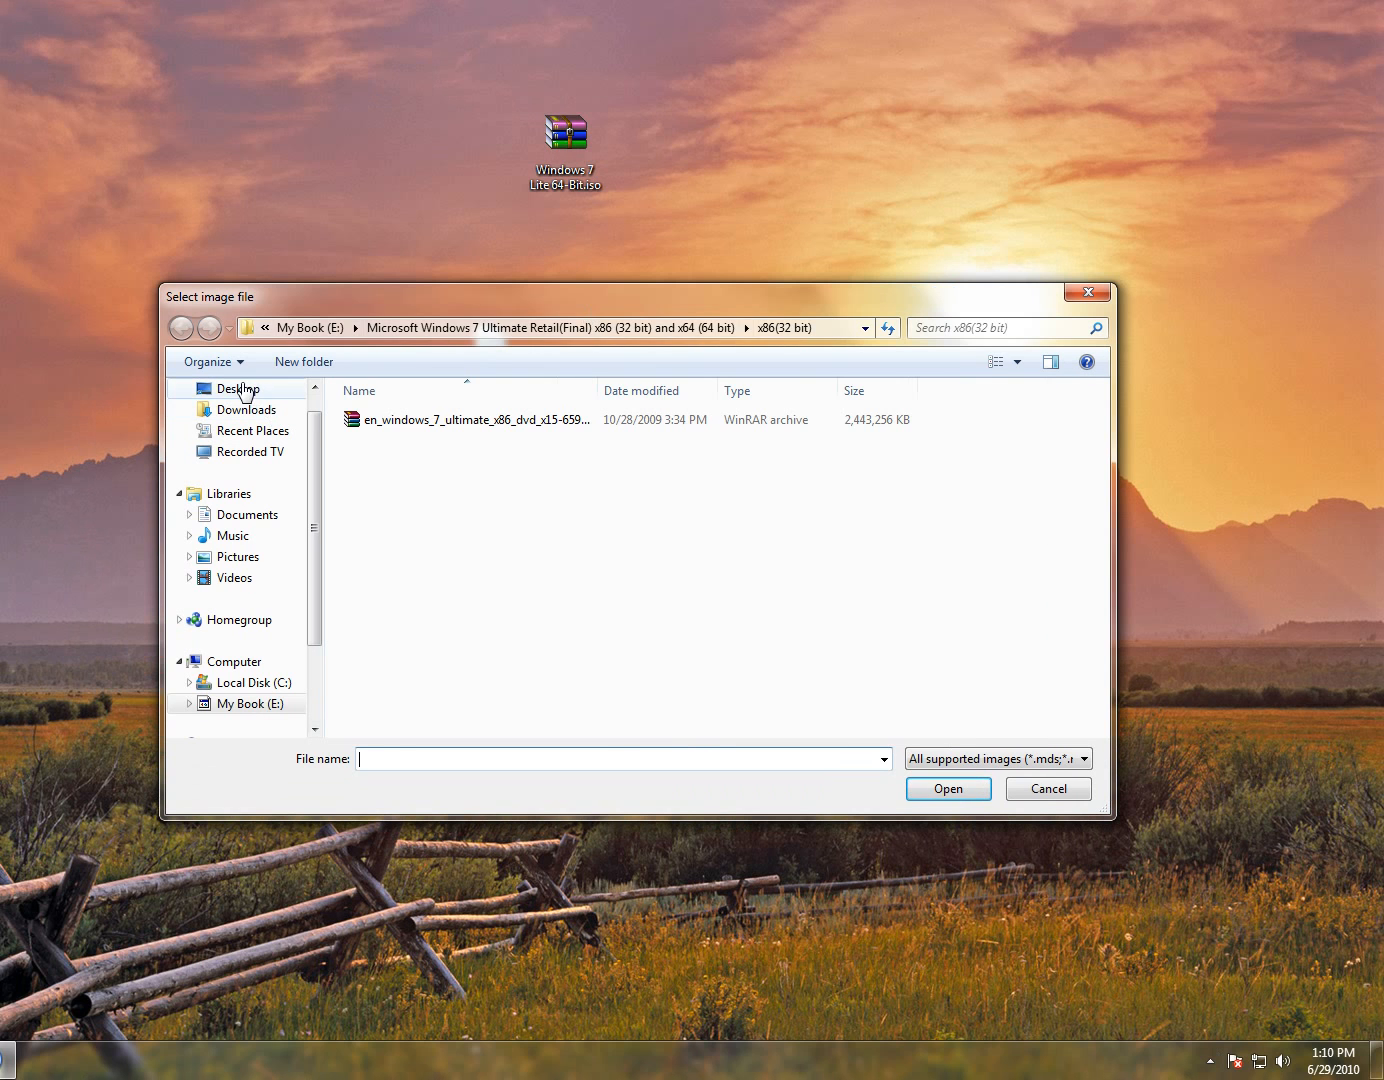
left_click(238, 388)
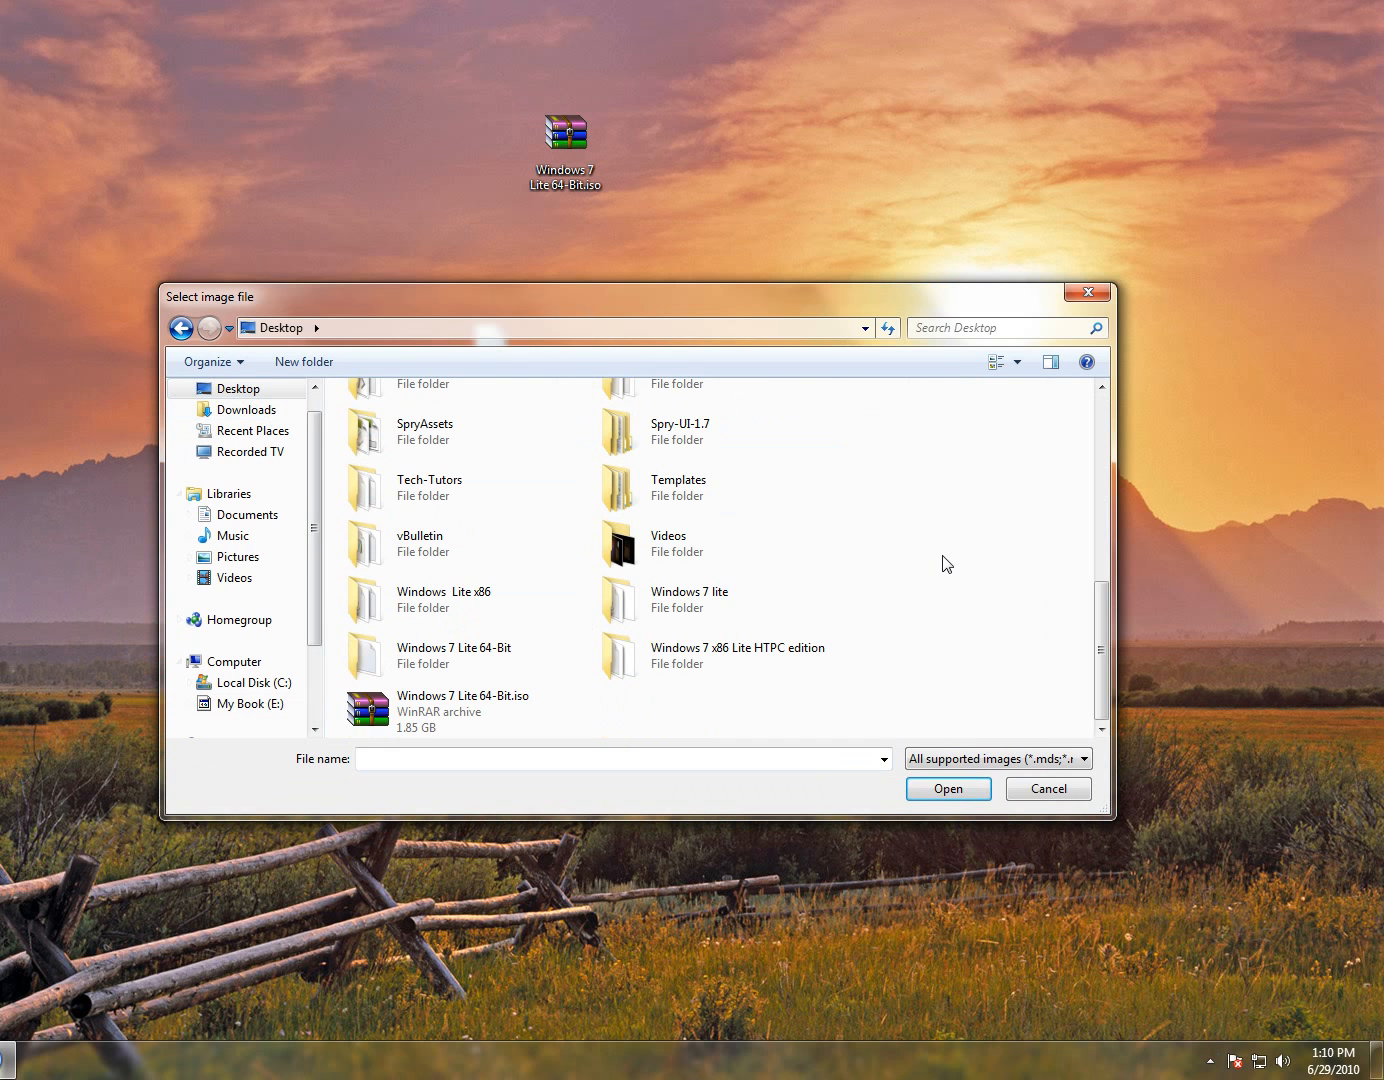
left_click(462, 710)
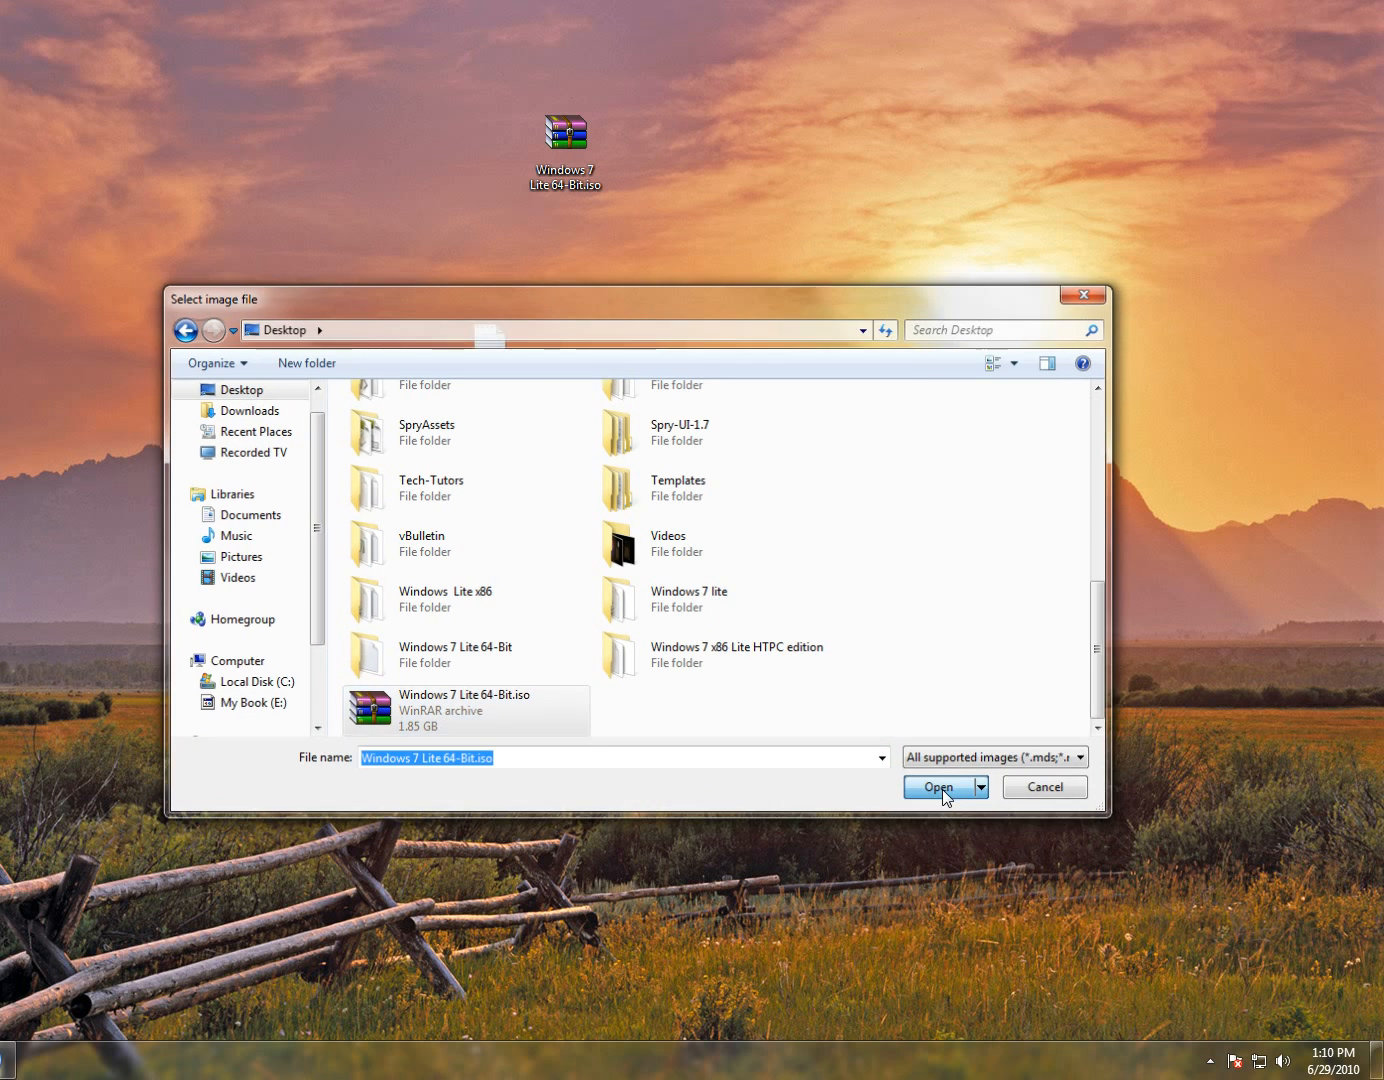
left_click(937, 787)
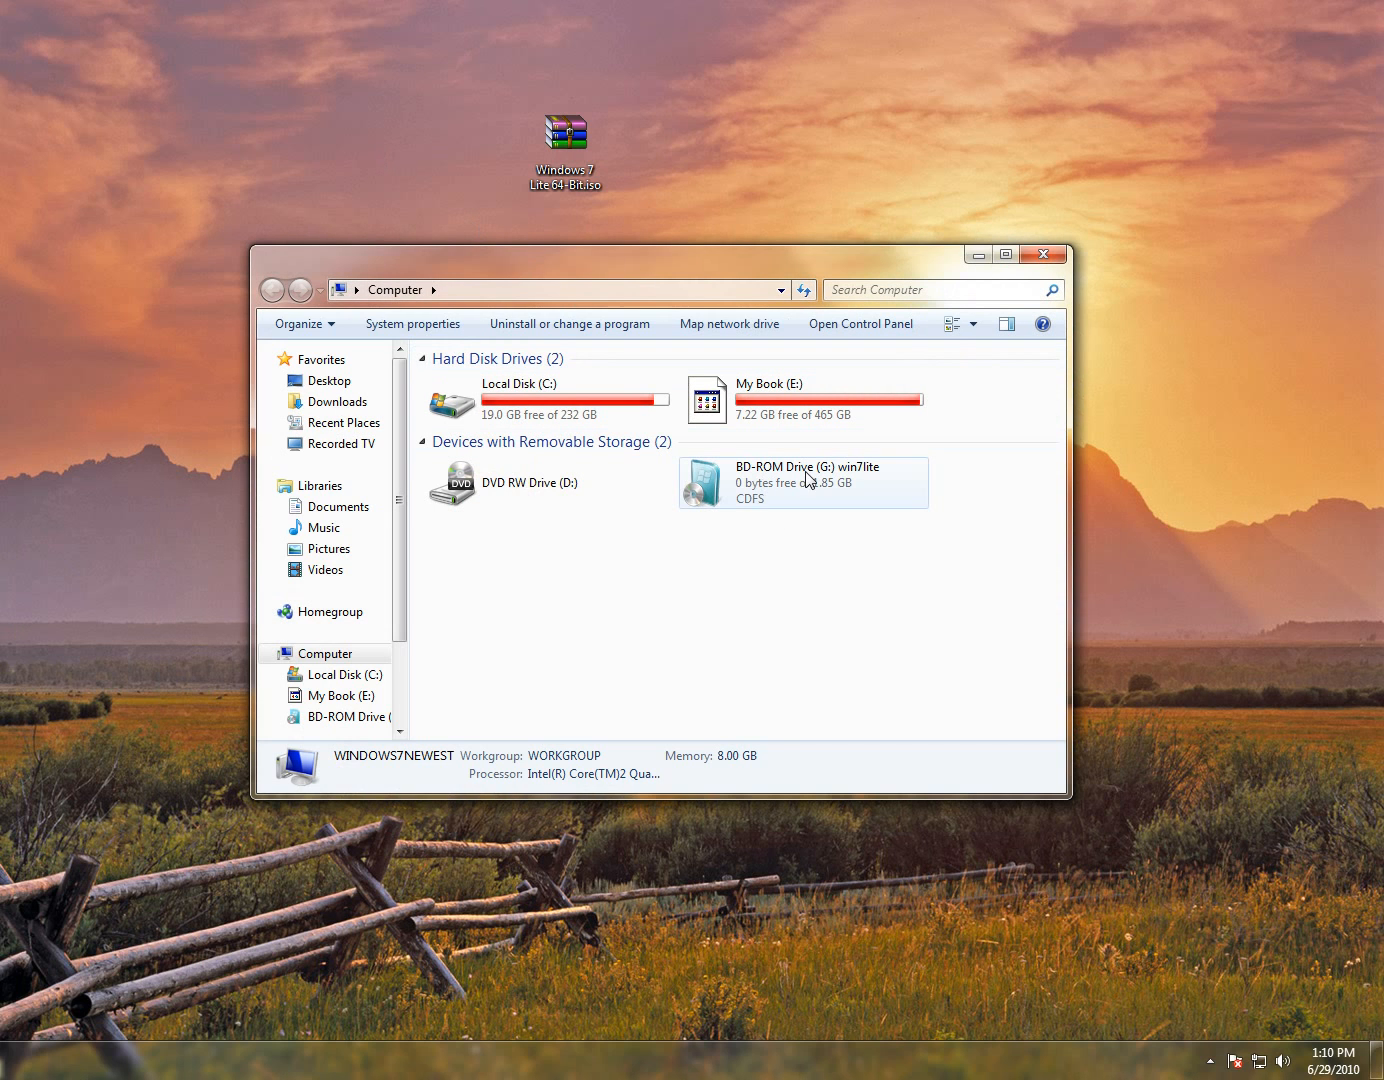
Step: View the six items on Removable Disk (F:), then return to Computer
left_click(803, 482)
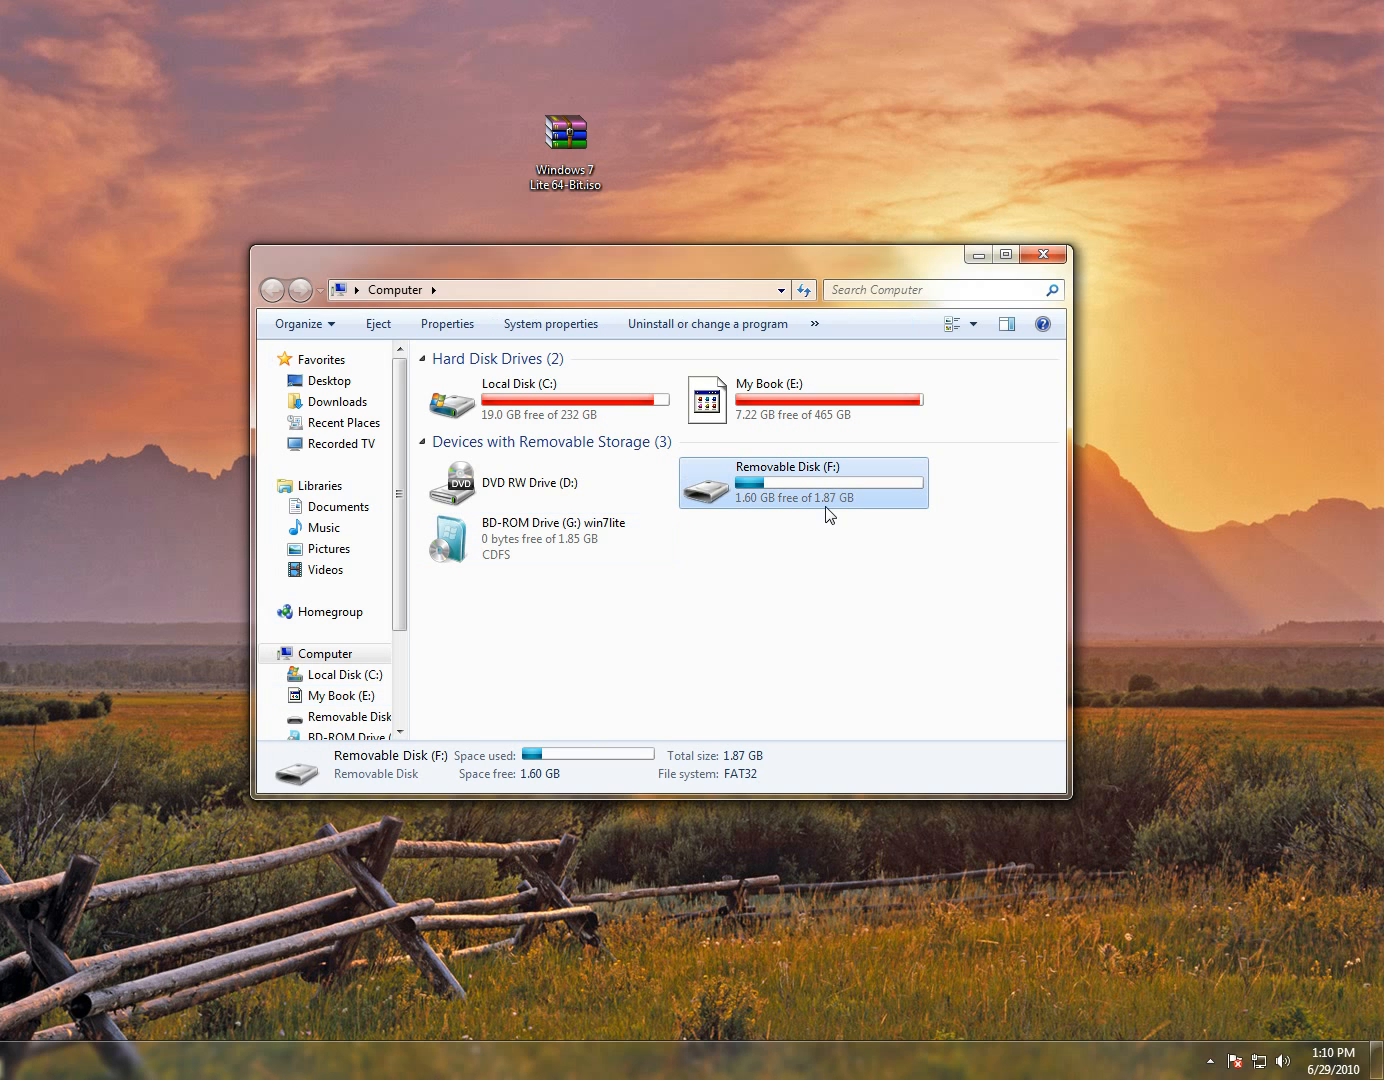
double_click(803, 482)
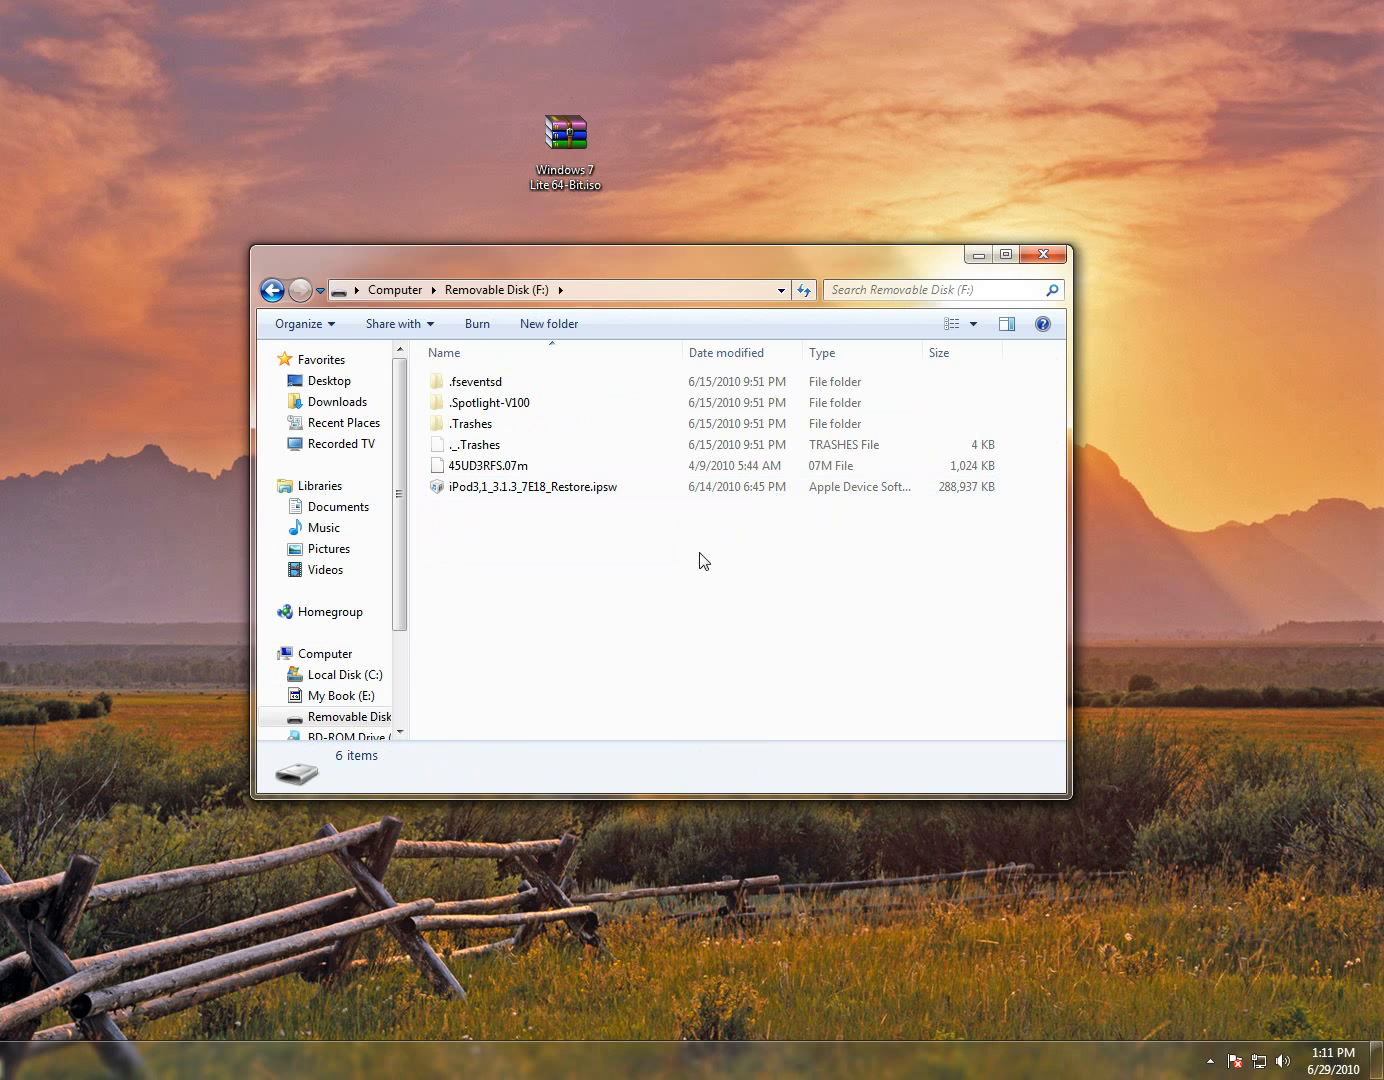
left_click(273, 289)
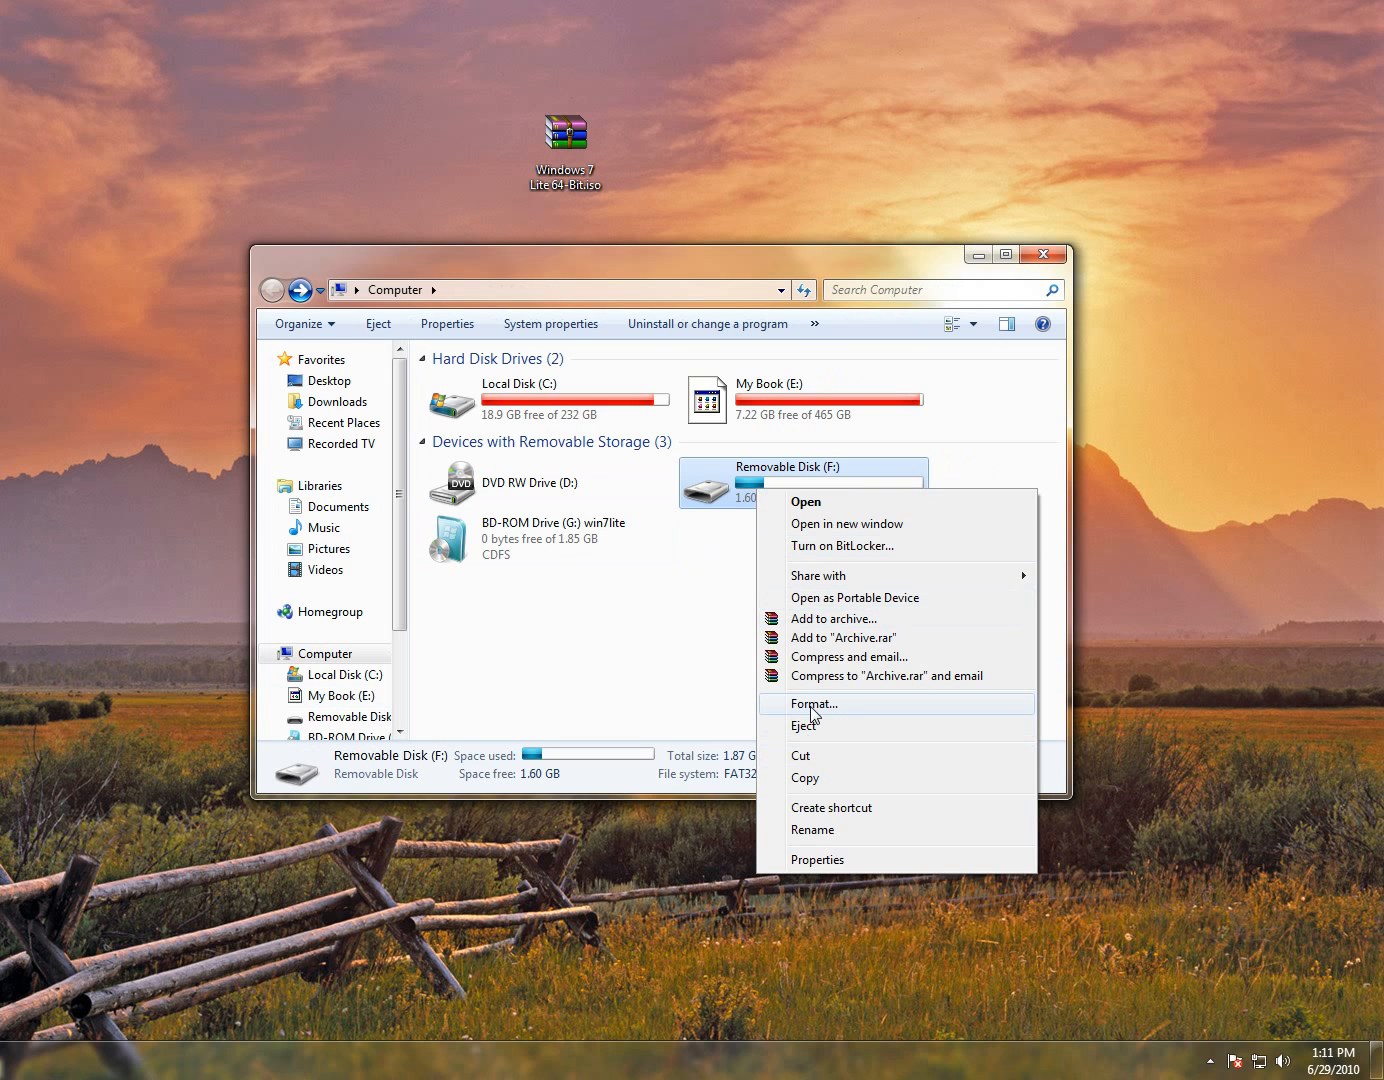
Step: Quick-format Removable Disk (F:) as FAT32, confirming the erase warning and completion
left_click(812, 703)
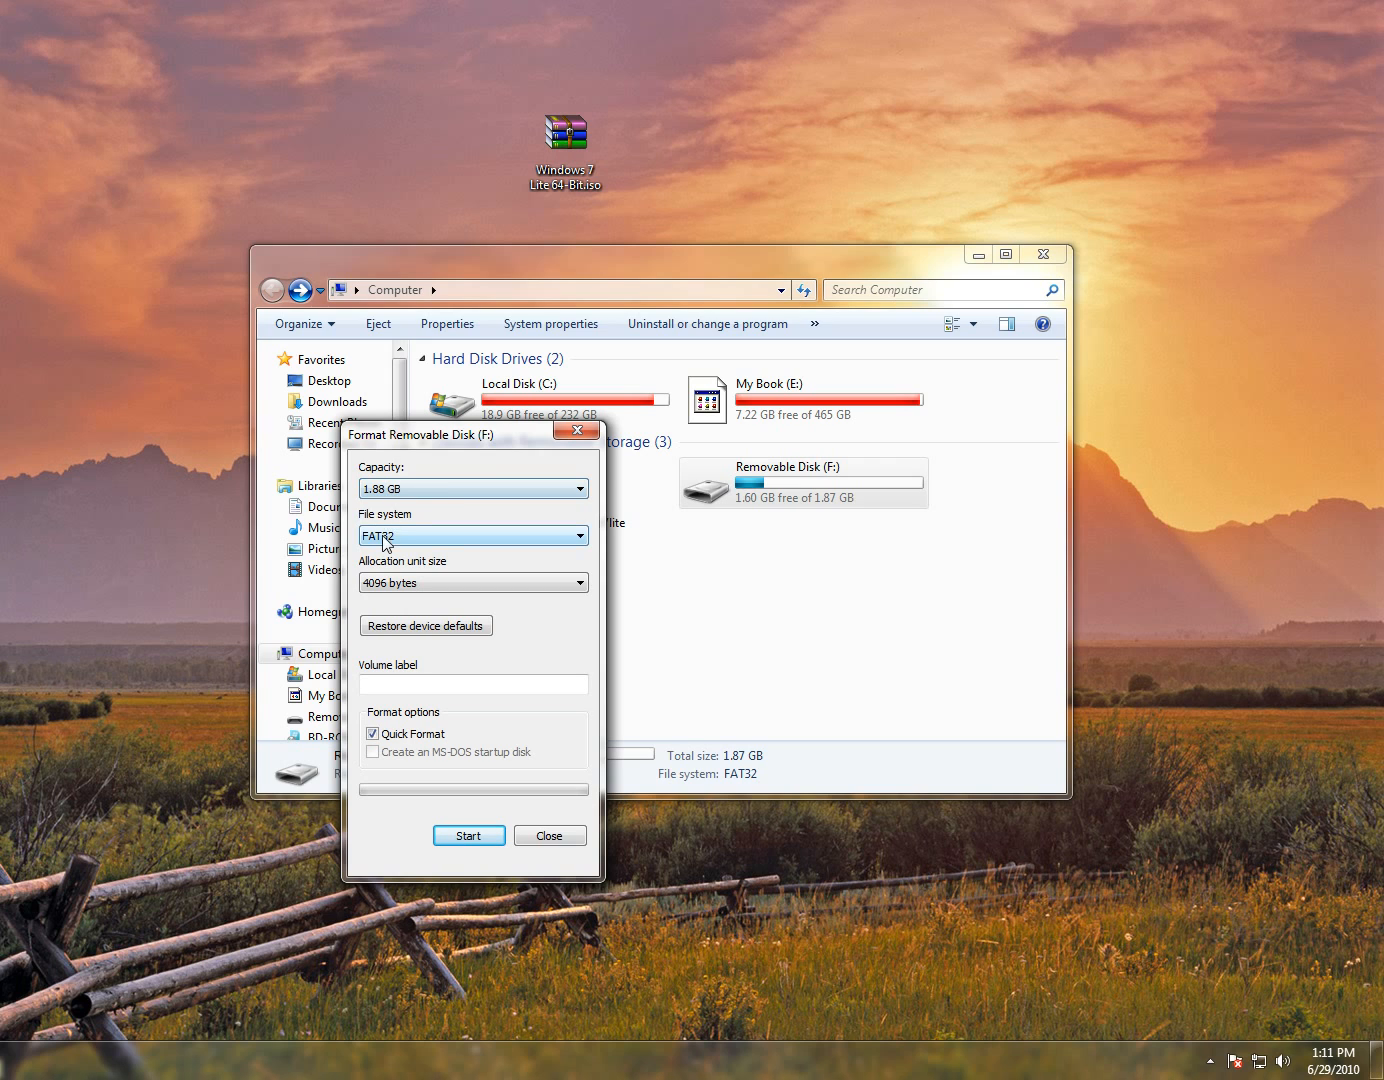
mouse_move(426, 665)
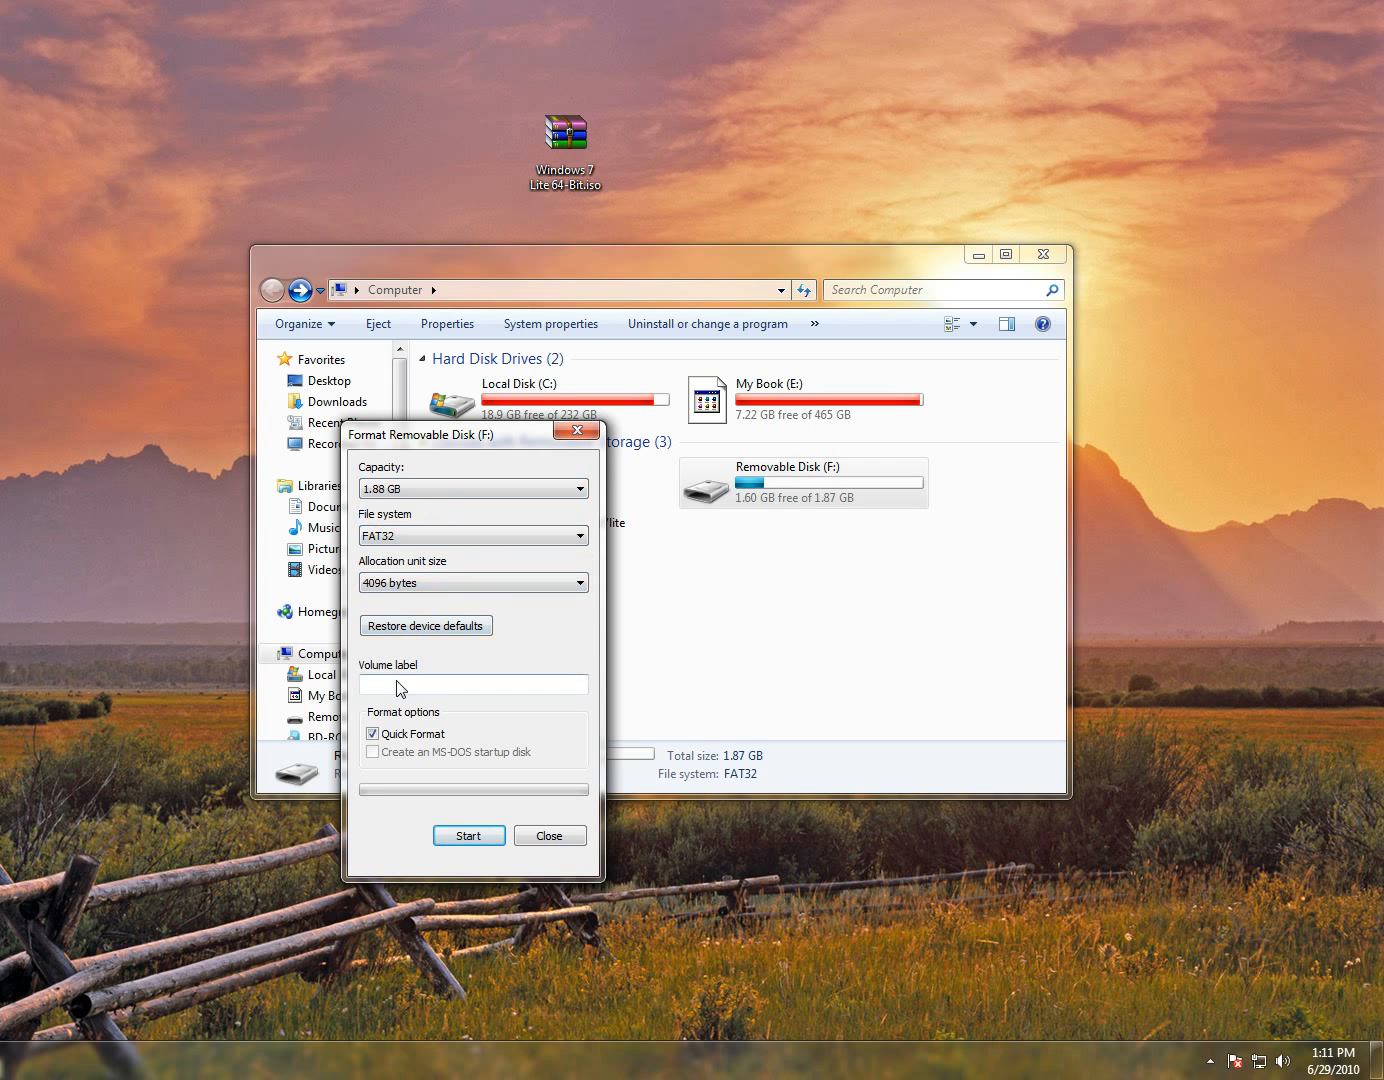
mouse_move(410, 705)
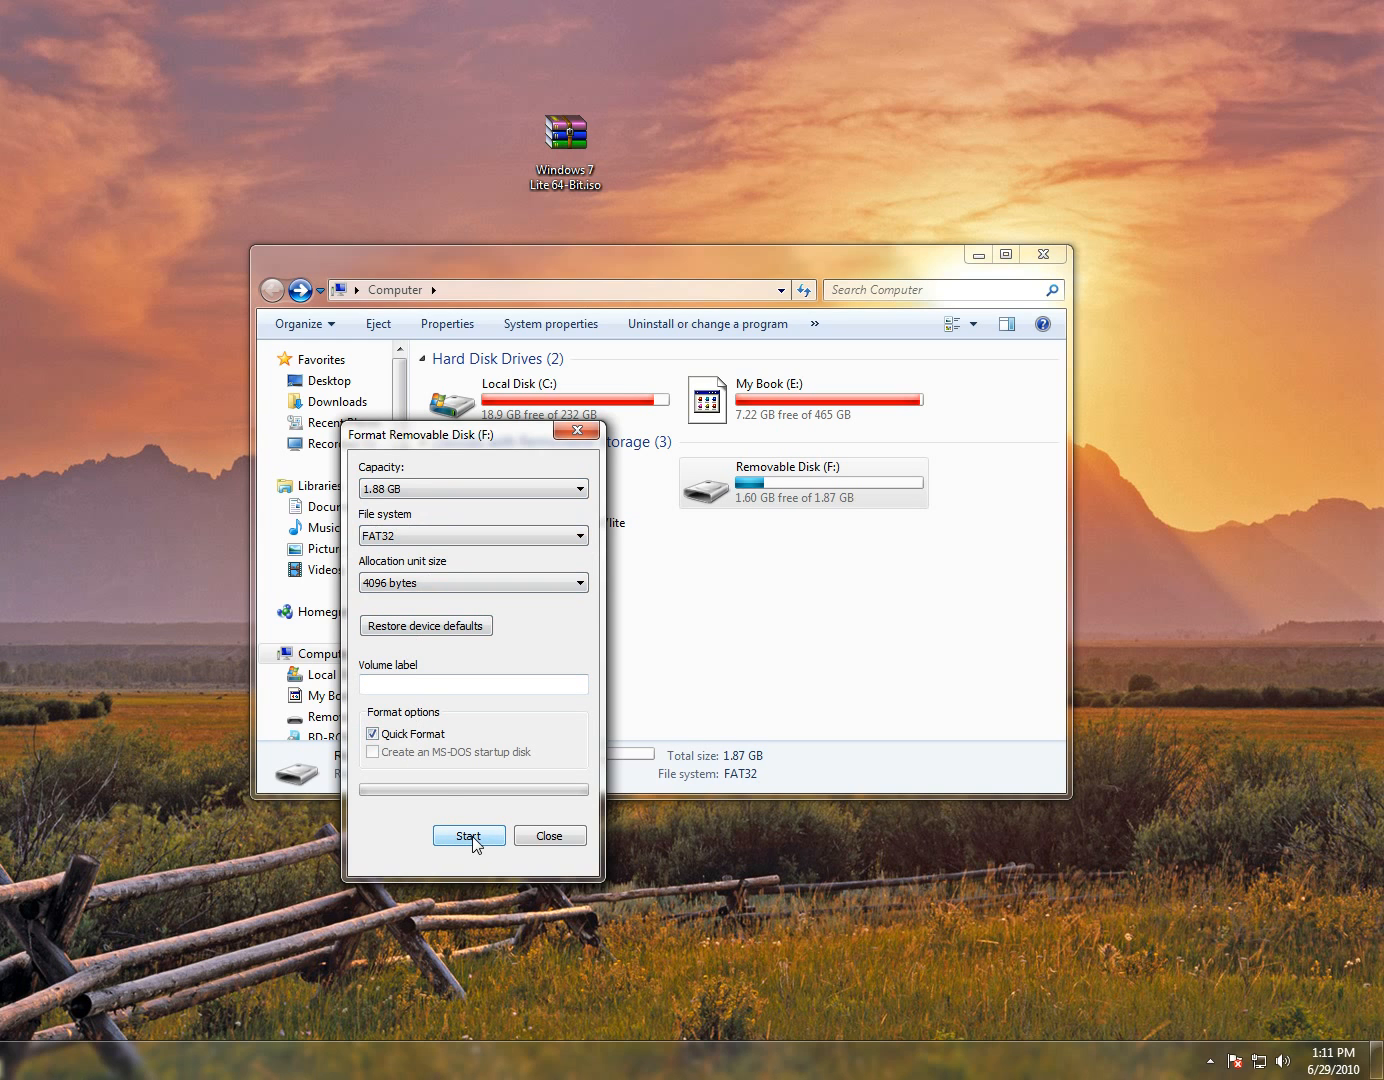
left_click(468, 835)
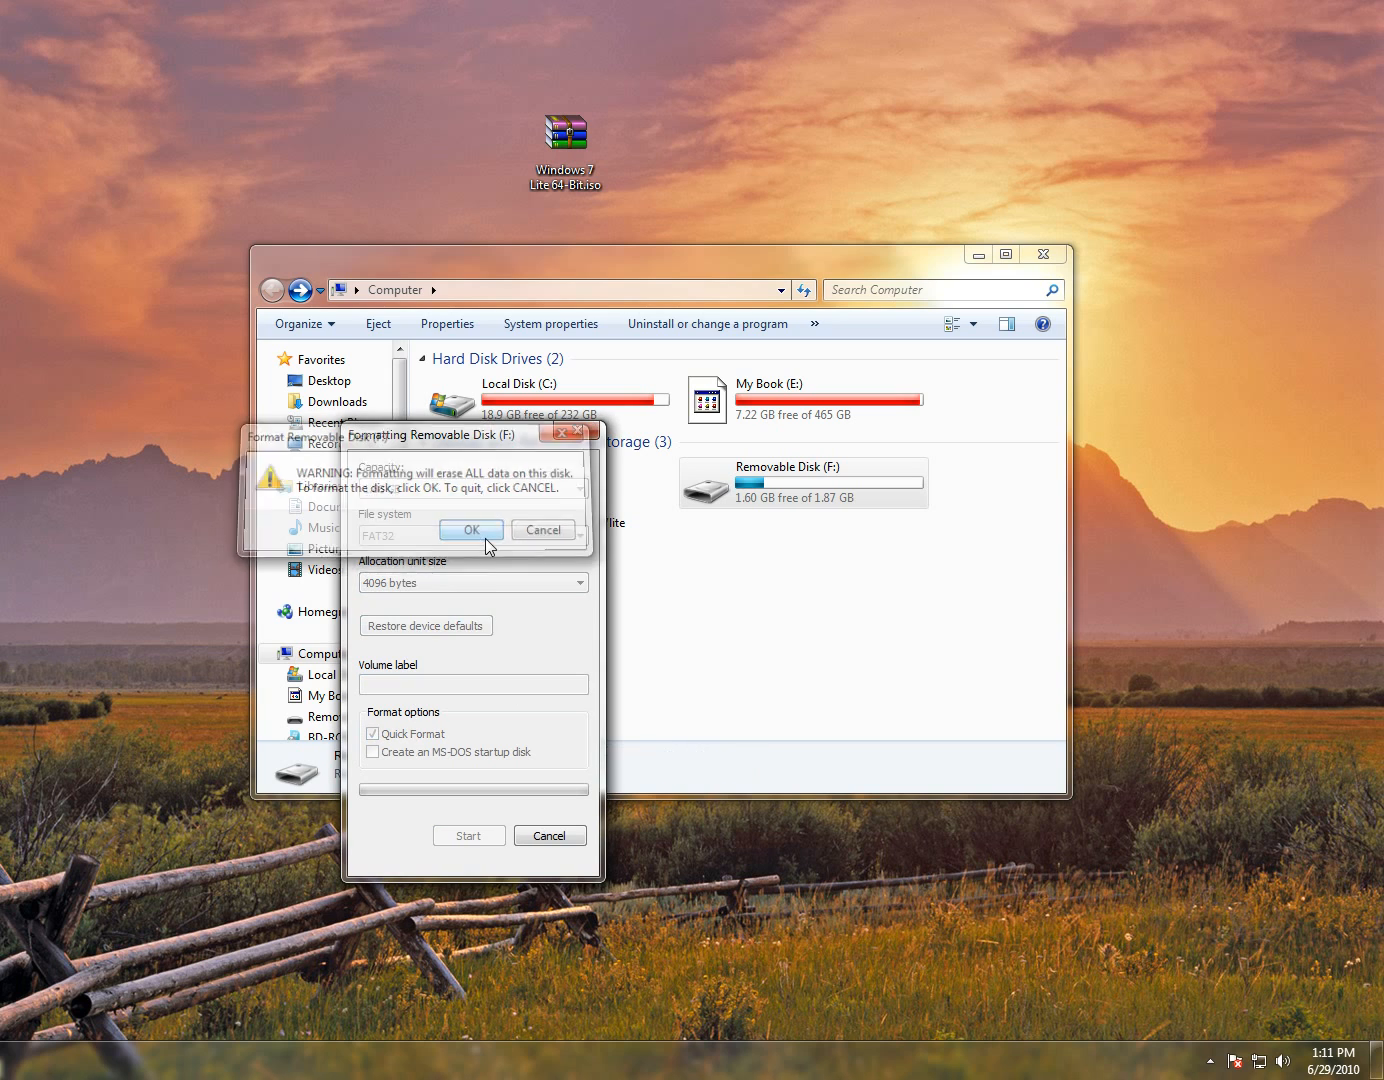
left_click(471, 529)
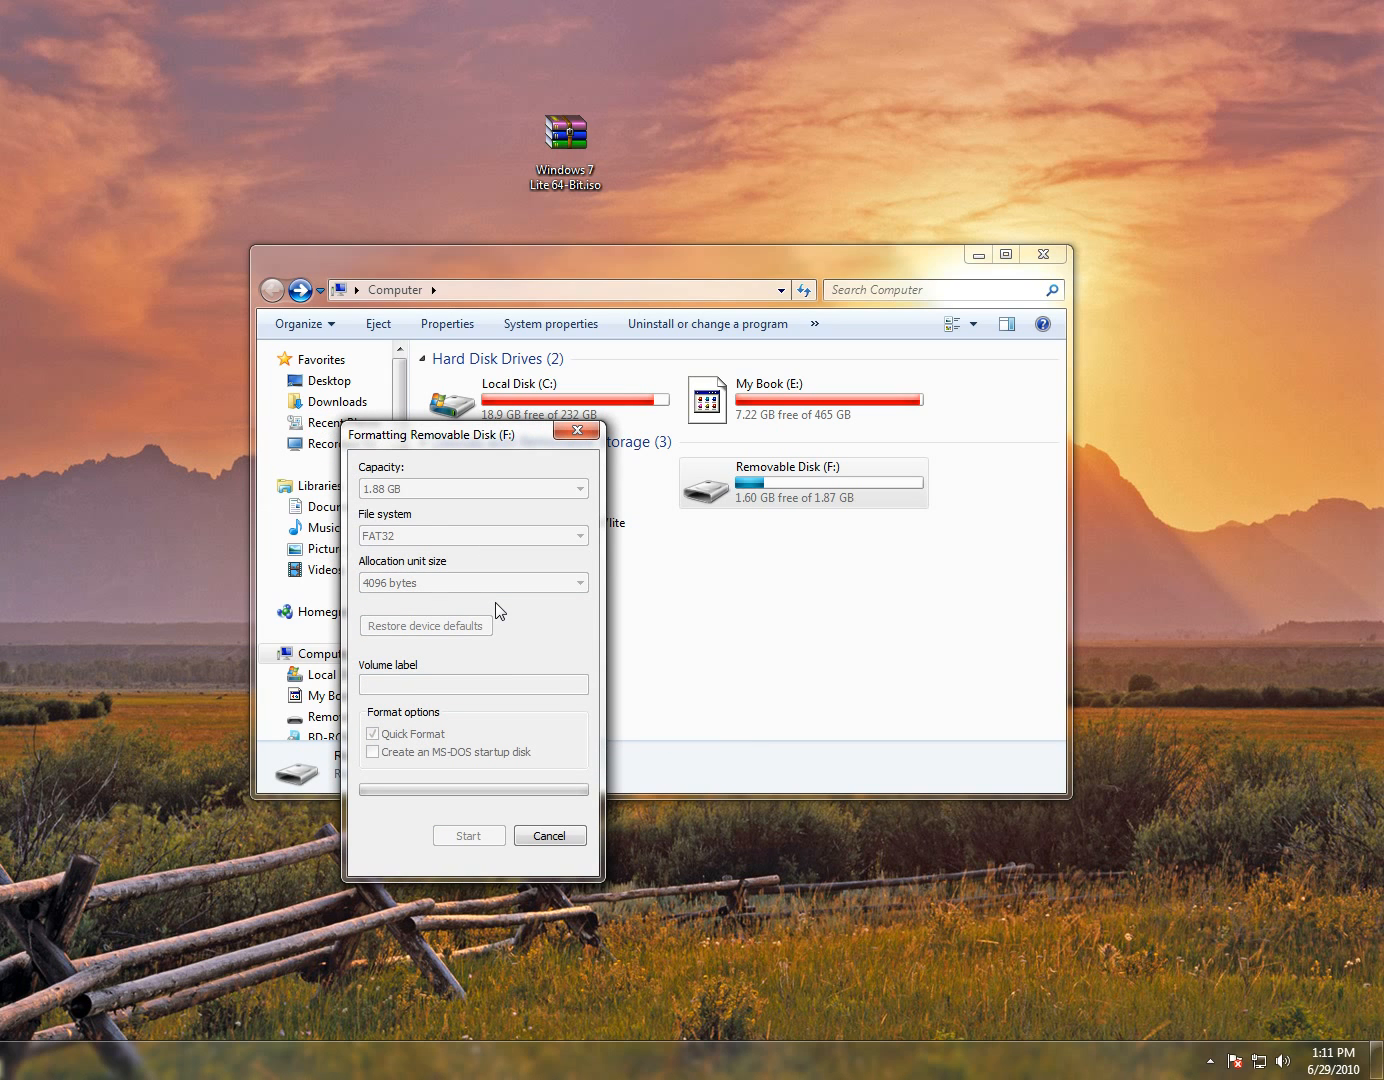
mouse_move(501, 605)
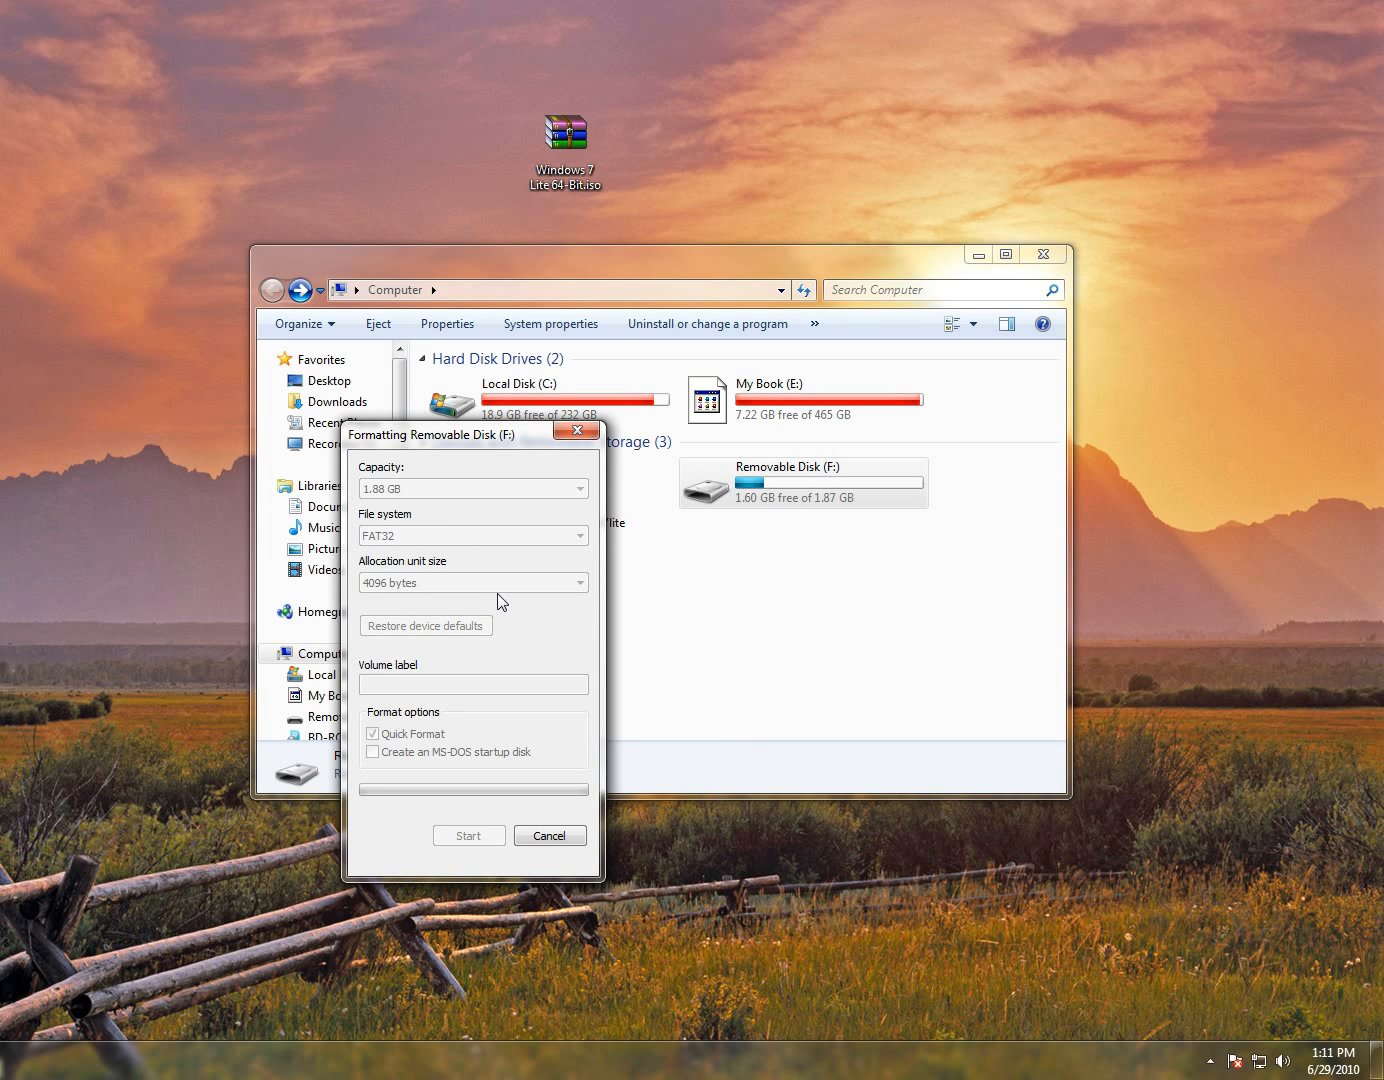
left_click(468, 835)
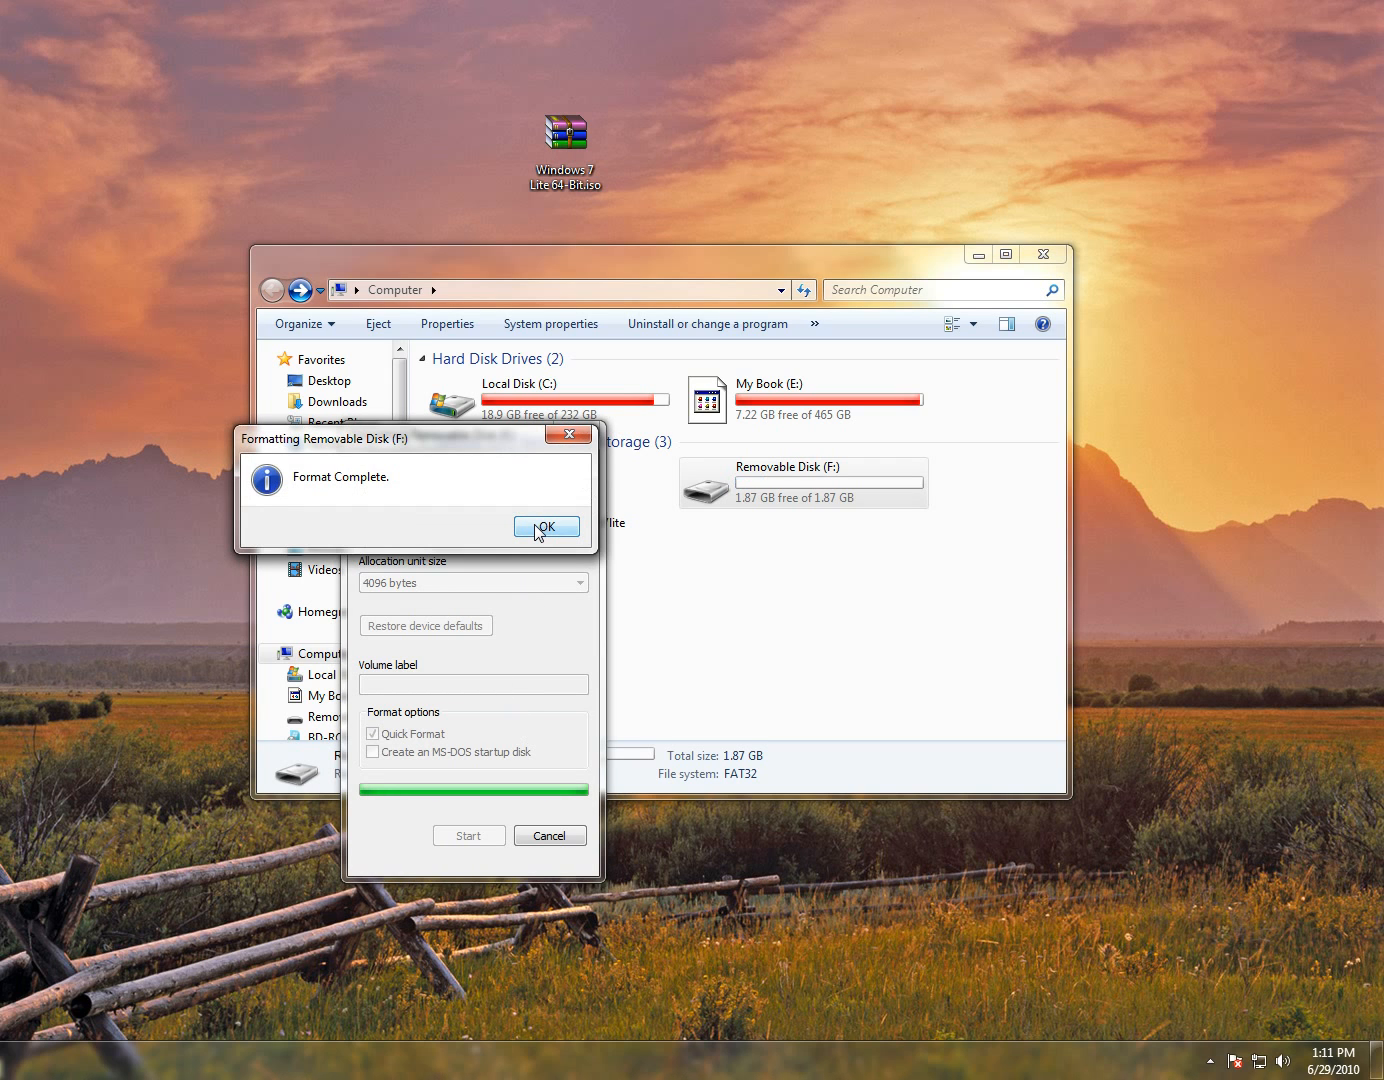
left_click(545, 527)
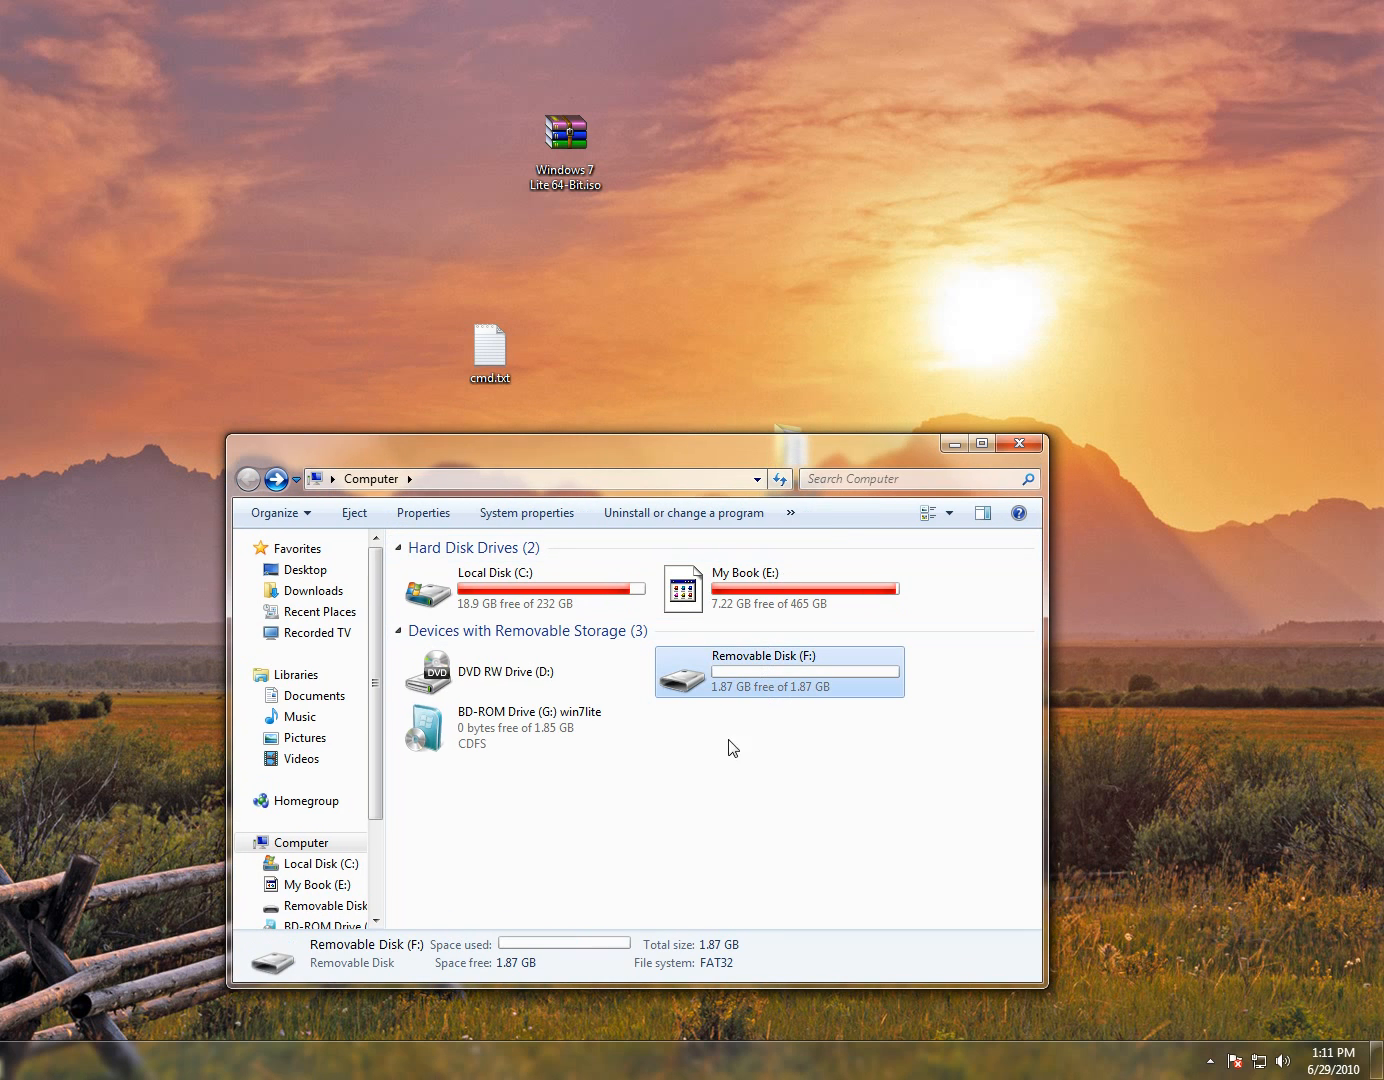
Step: Select the win7lite drive G and open cmd.txt from the desktop
left_click(524, 727)
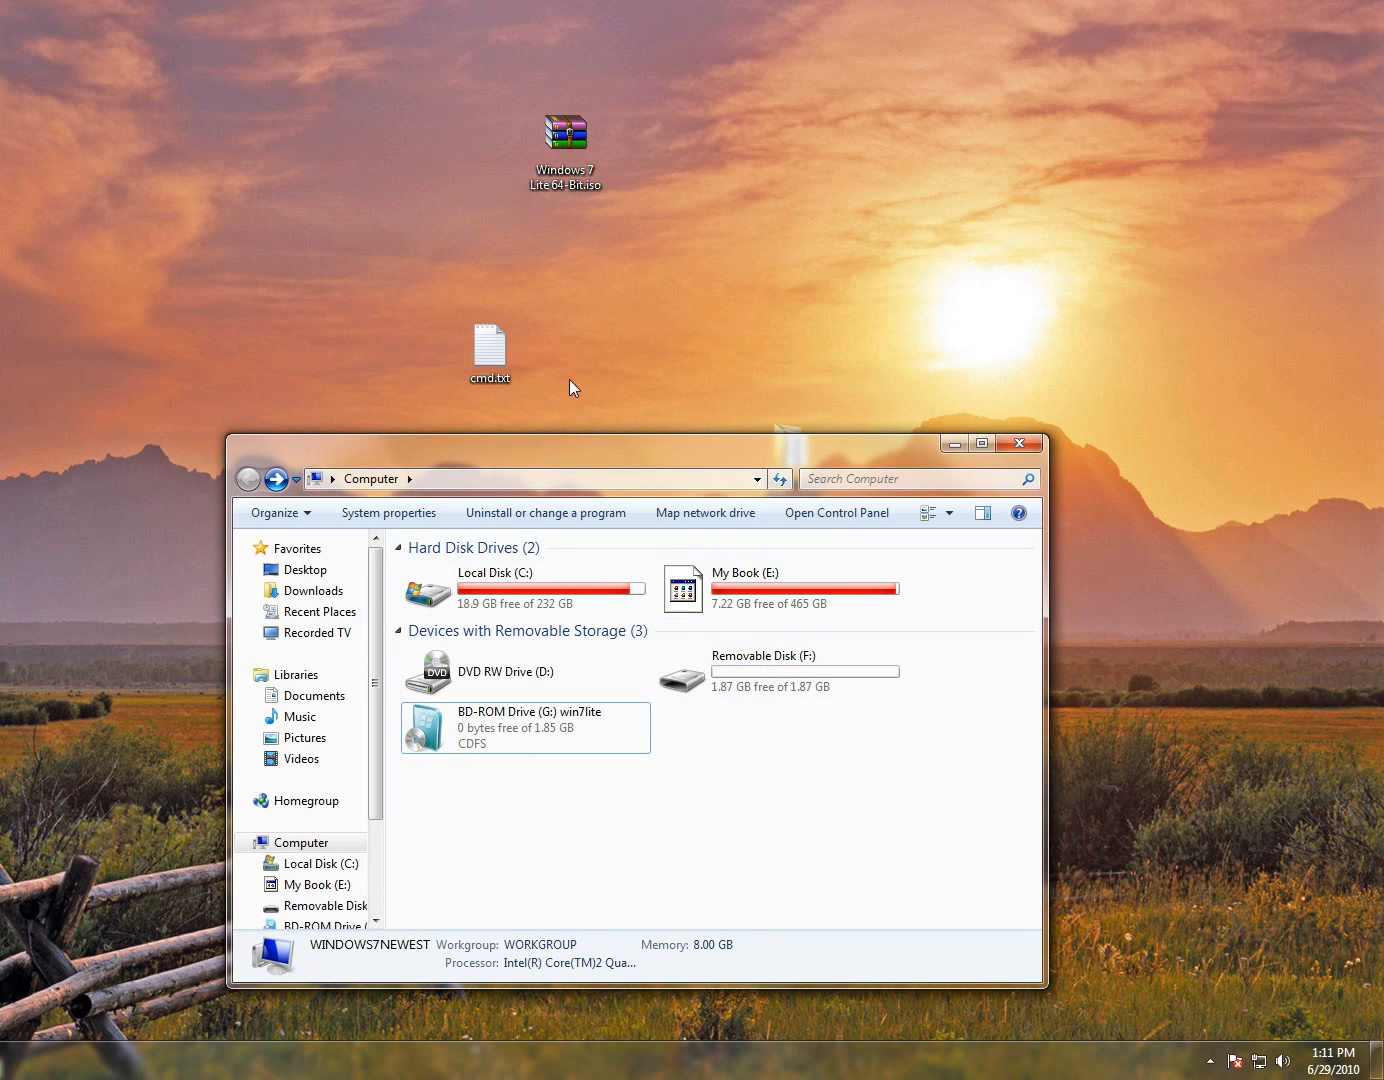
double_click(489, 338)
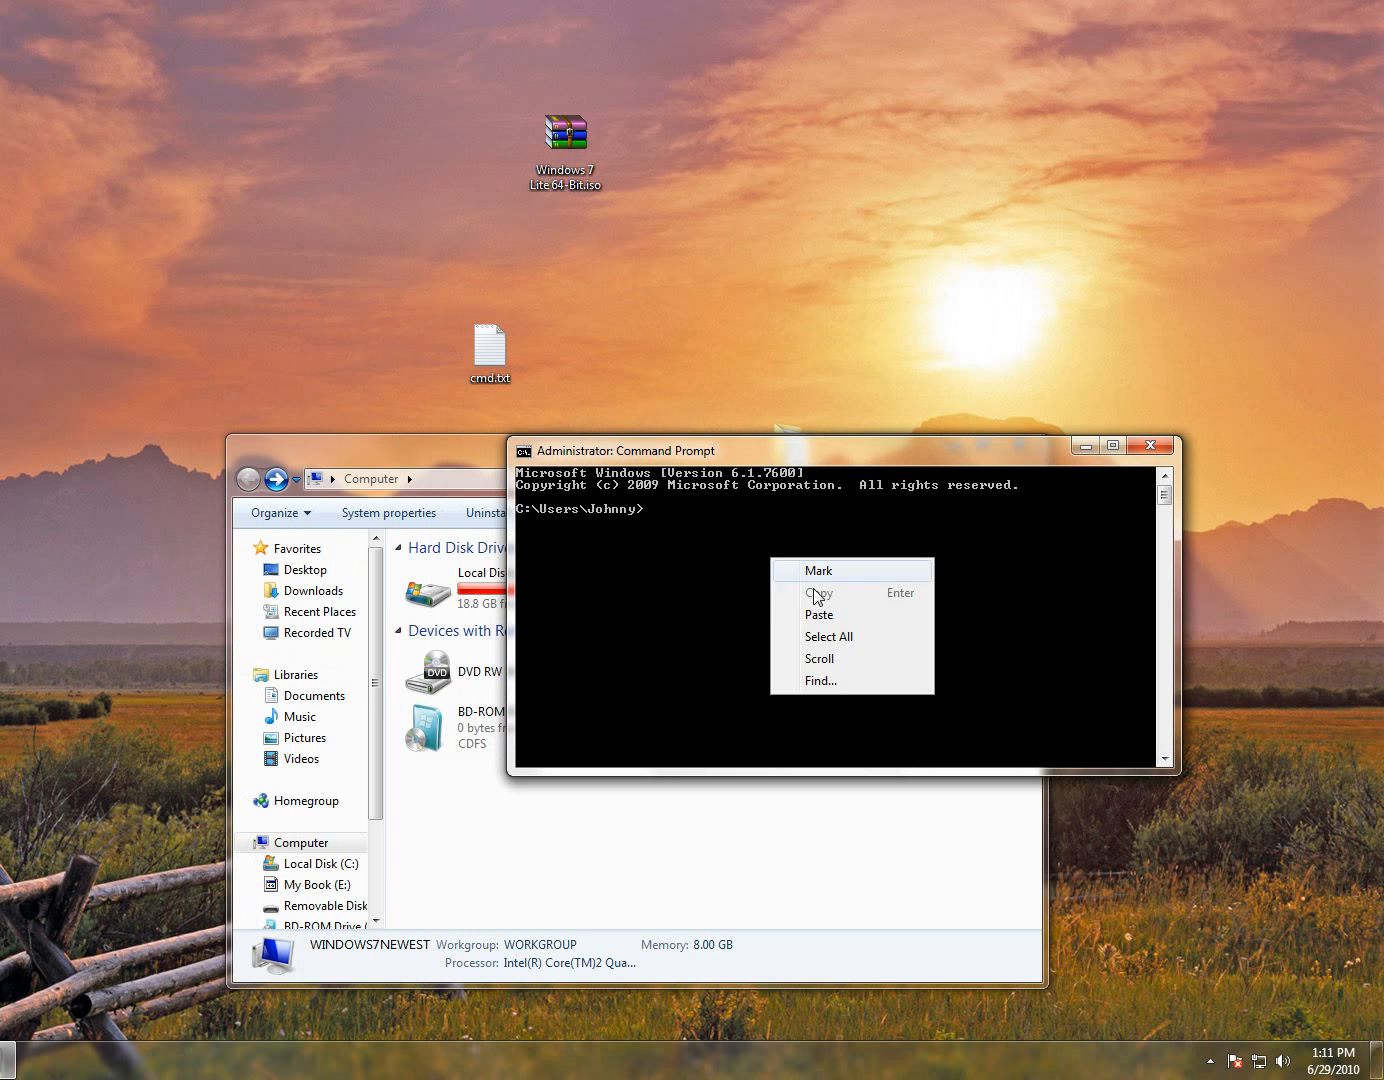
Step: Paste the saved xcopy command and correct it to xcopy g:\*.* /s/e/f f:\
left_click(818, 614)
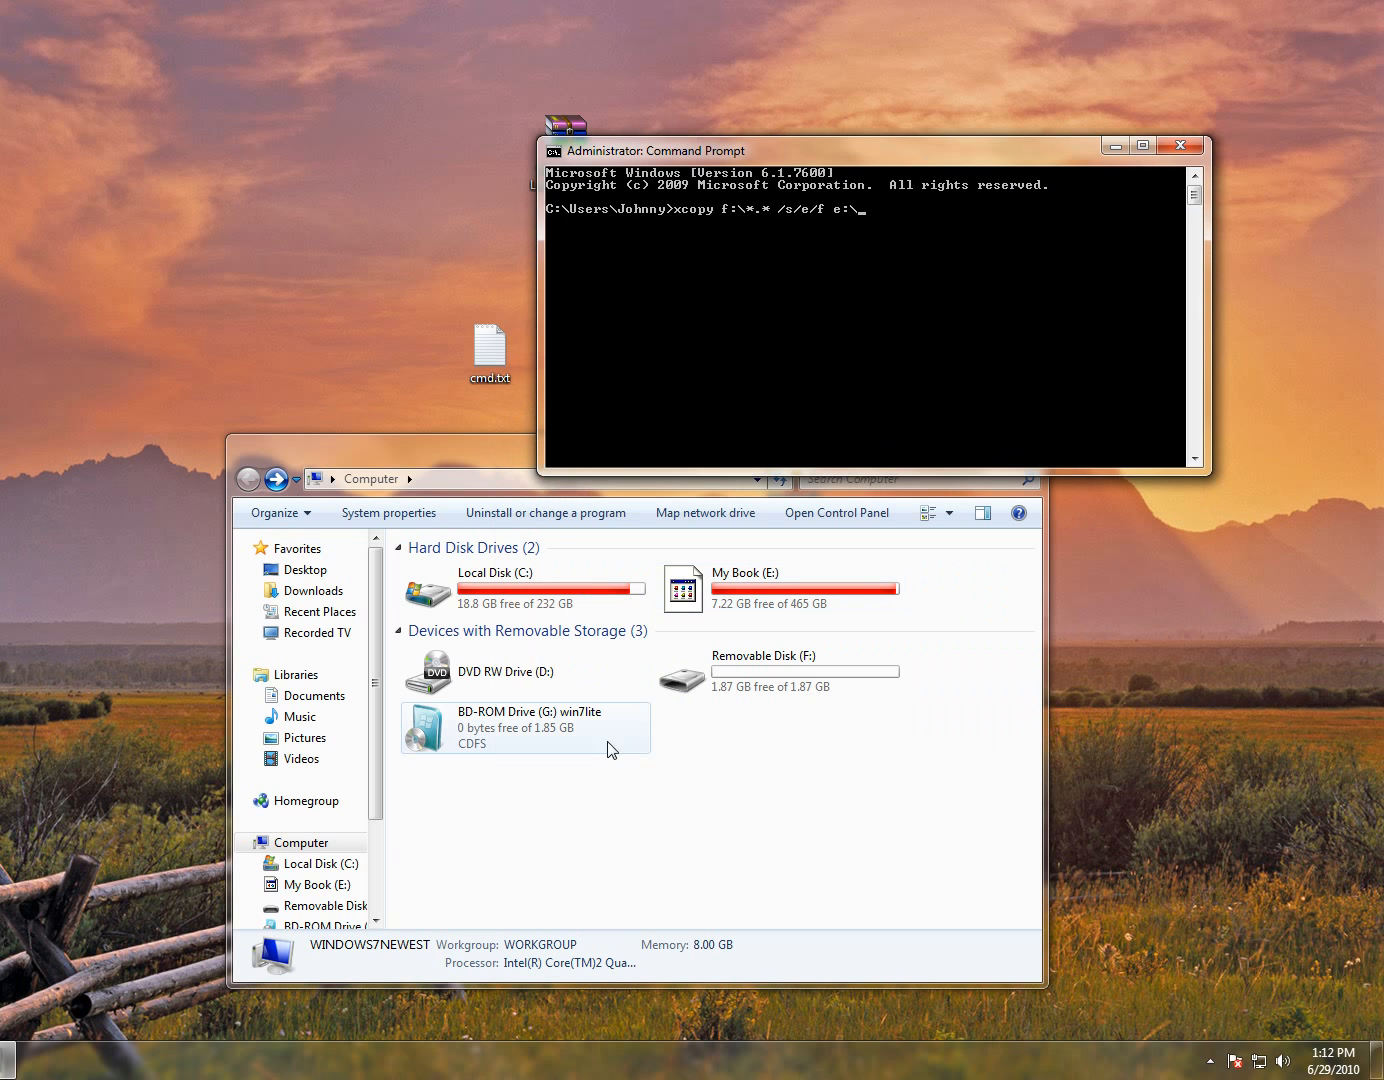
mouse_move(853, 249)
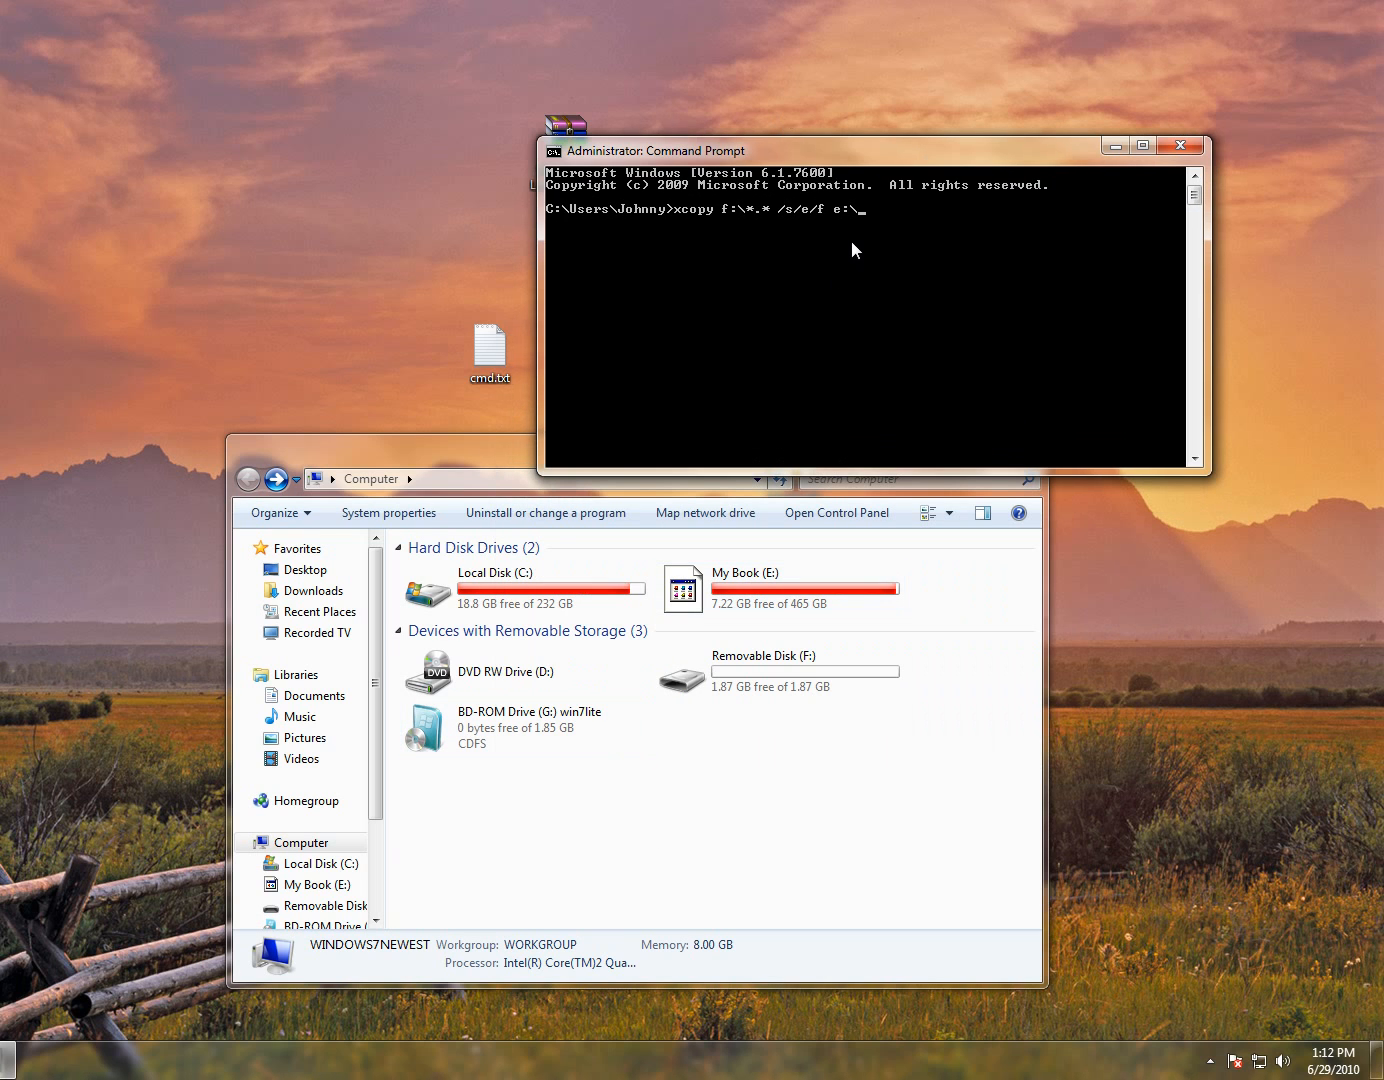
key("Backspace")
type("f")
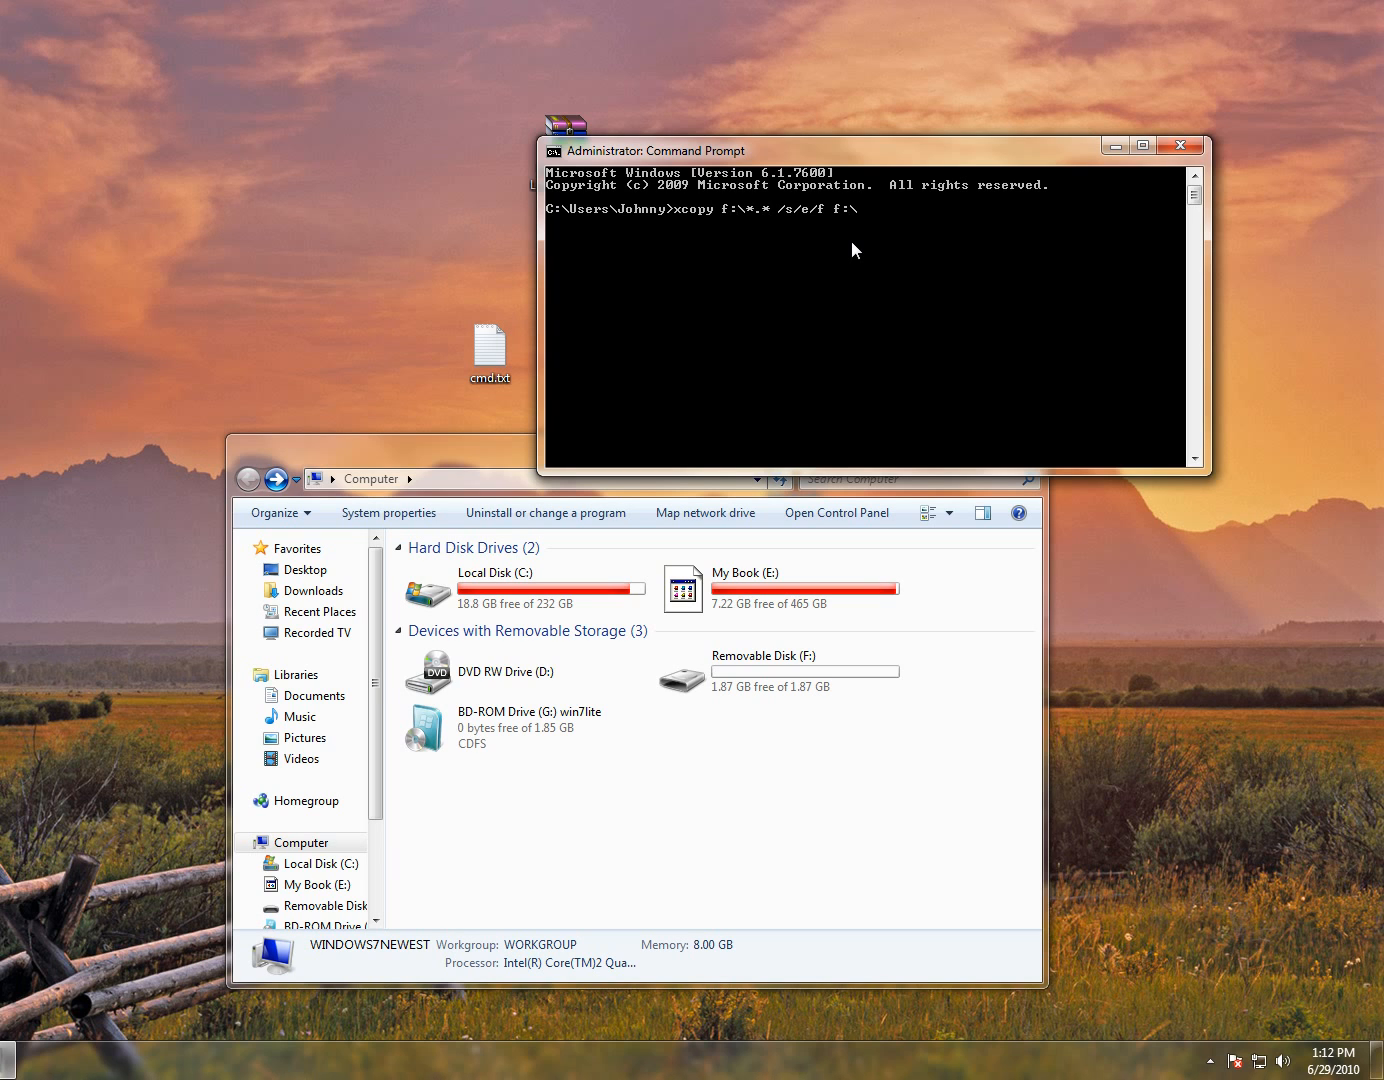
type("g")
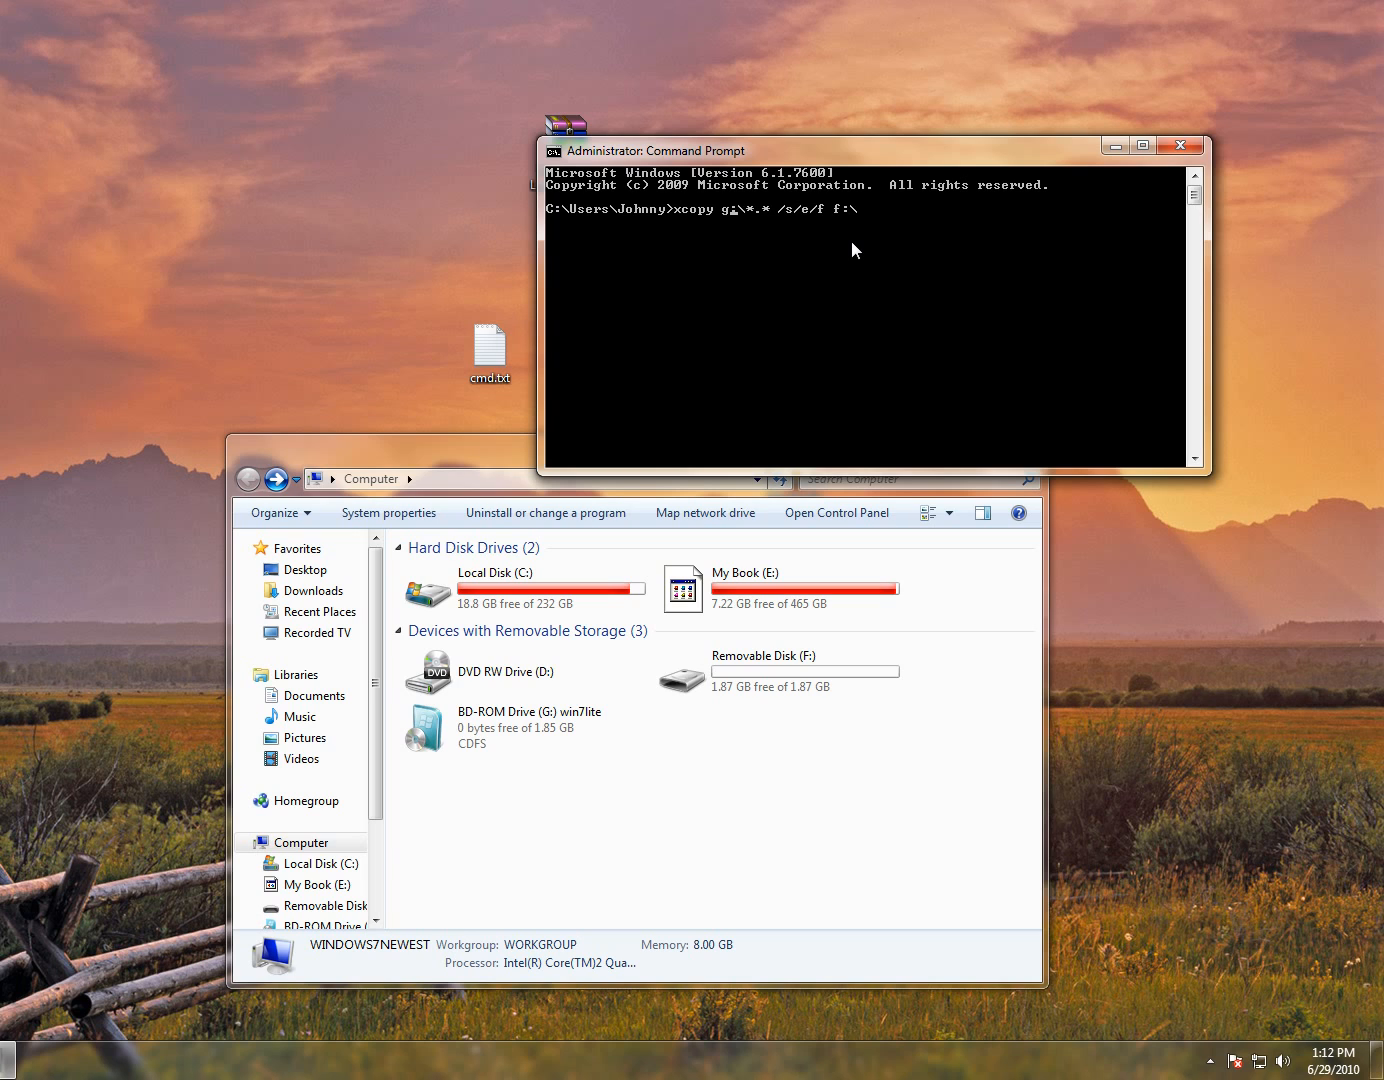